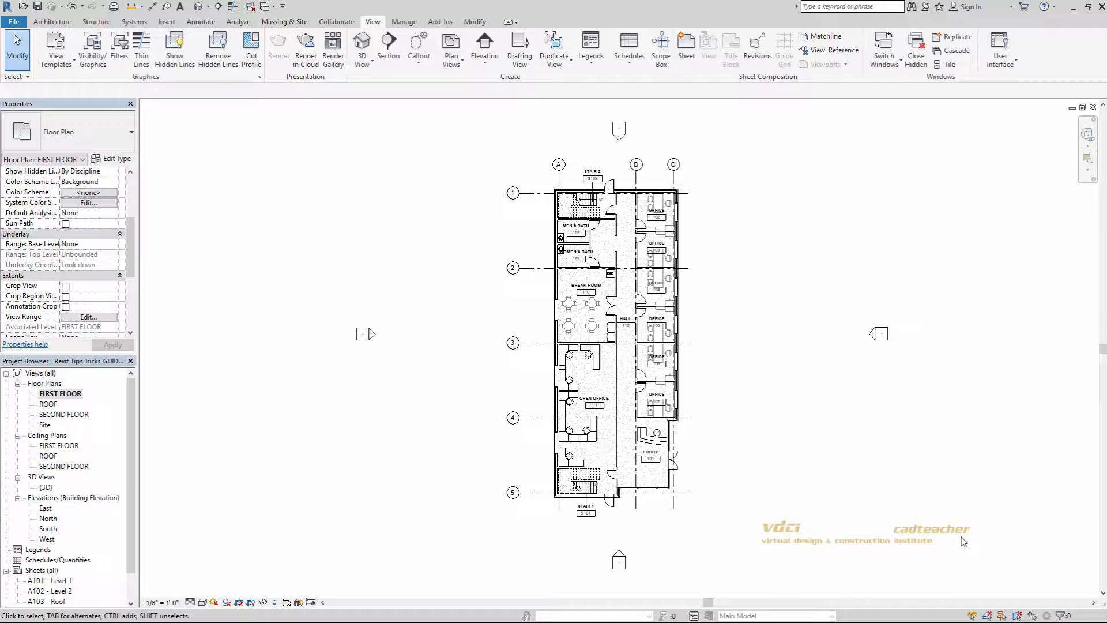
{"action": "mouse_move", "coordinate": [975, 542]}
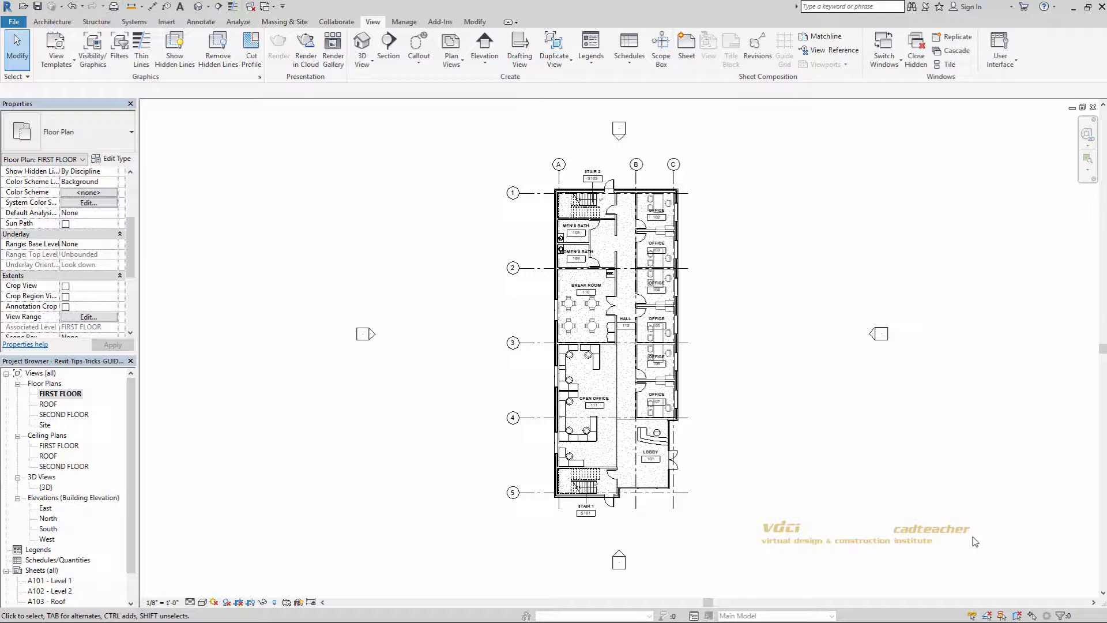
{"action": "mouse_move", "coordinate": [63, 366]}
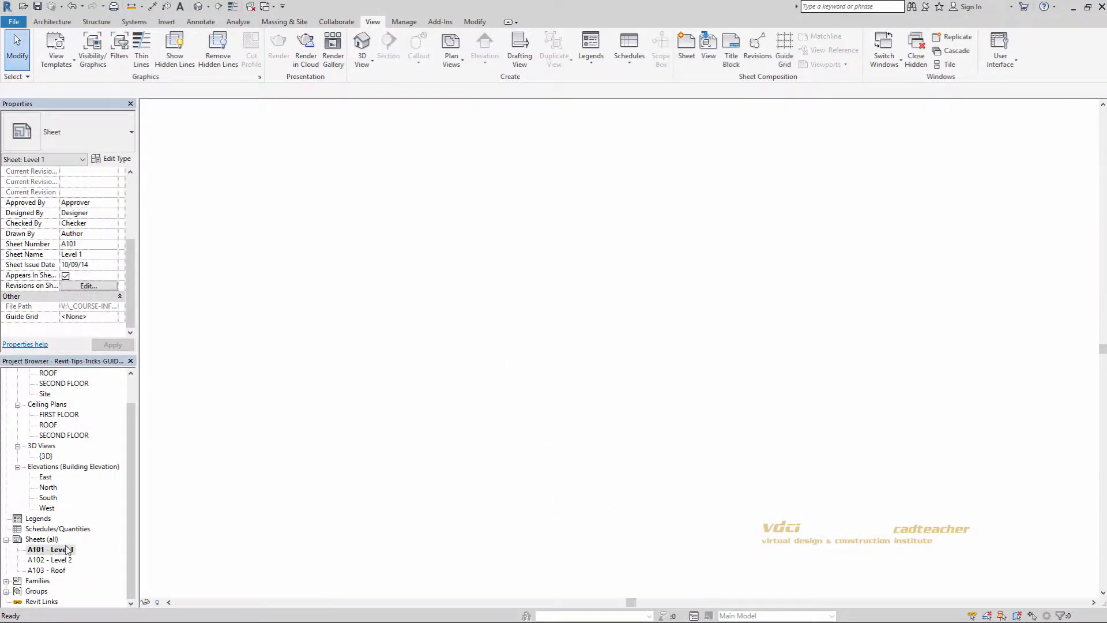
Step: Open sheet A101 - Level 1 from the Project Browser
{"action": "double_click", "coordinate": [50, 550]}
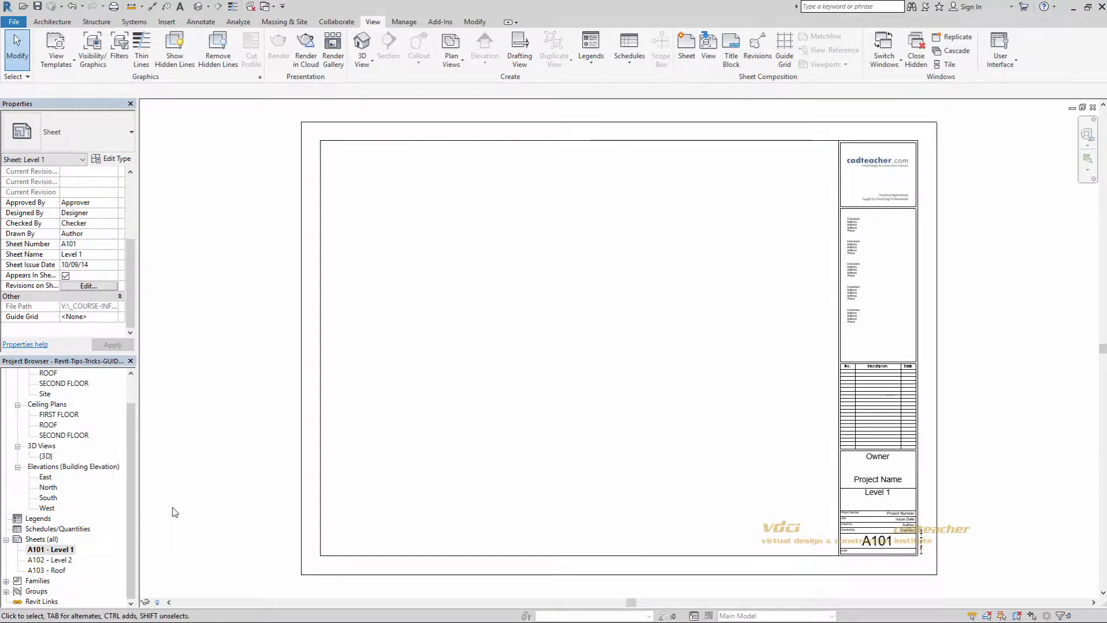
{"action": "mouse_move", "coordinate": [378, 29]}
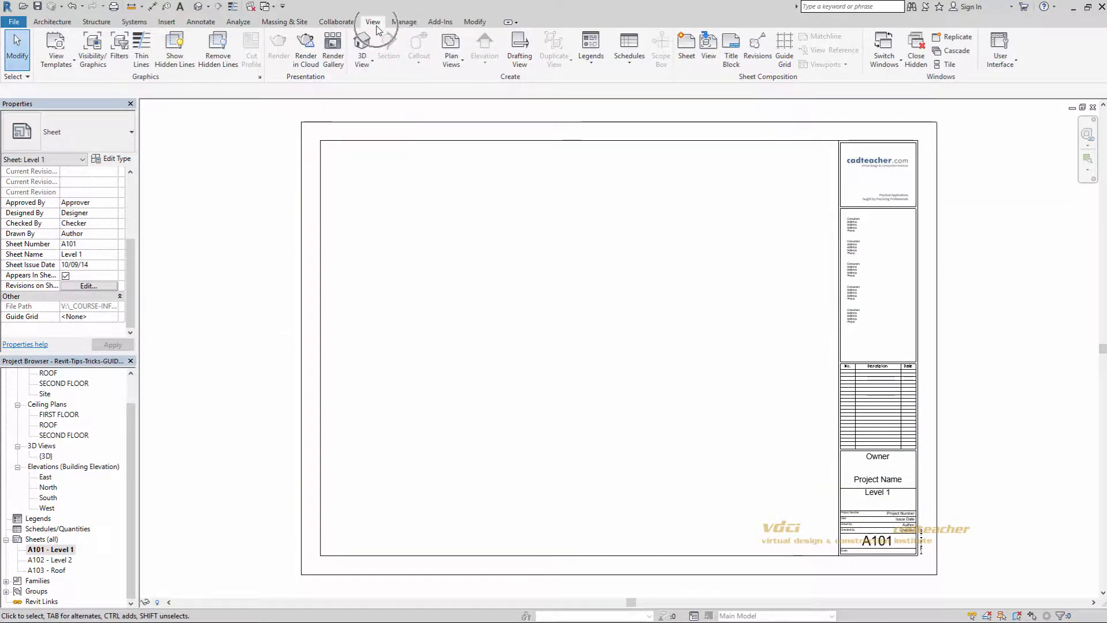
{"action": "mouse_move", "coordinate": [784, 50]}
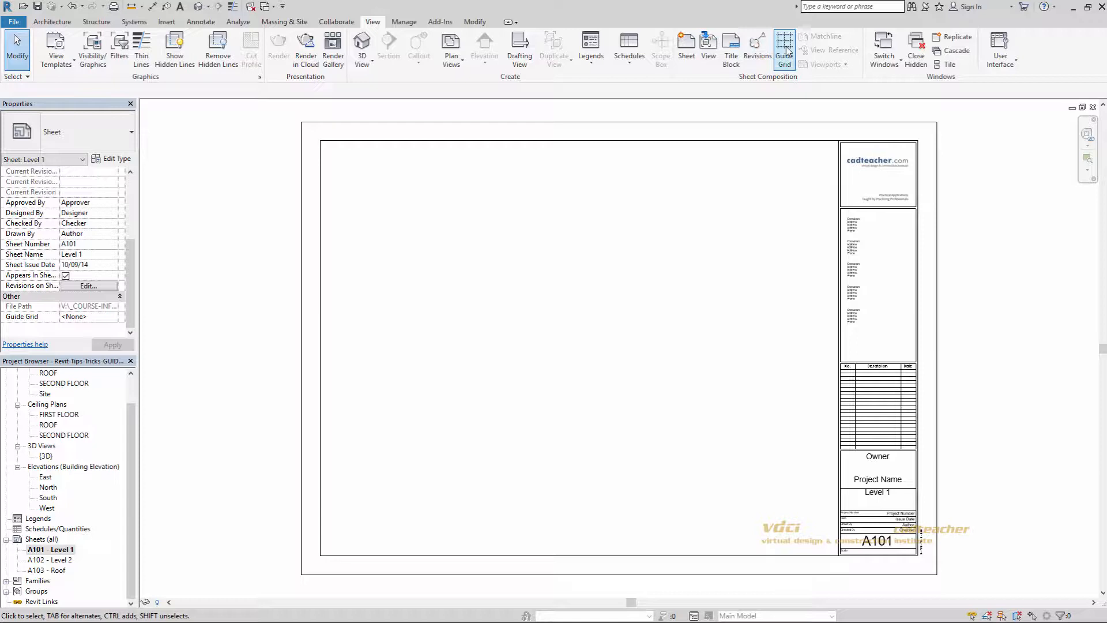
Step: Add a new guide grid named PLAN VIEWS to sheet A101 from the Guide Grid dialog
{"action": "left_click", "coordinate": [784, 48]}
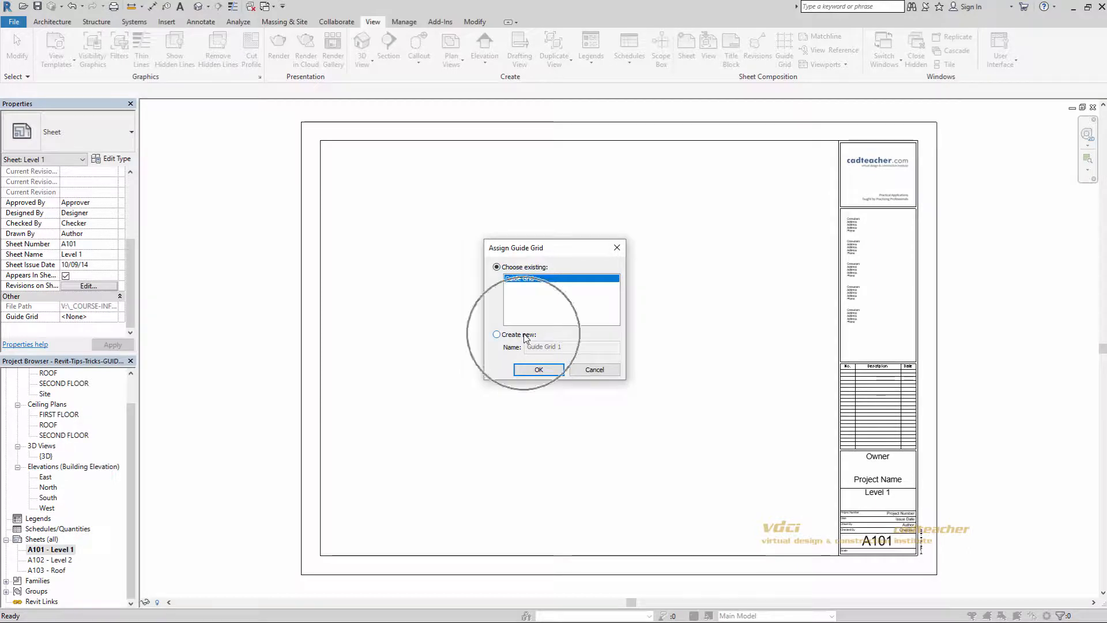
{"action": "left_click", "coordinate": [497, 334]}
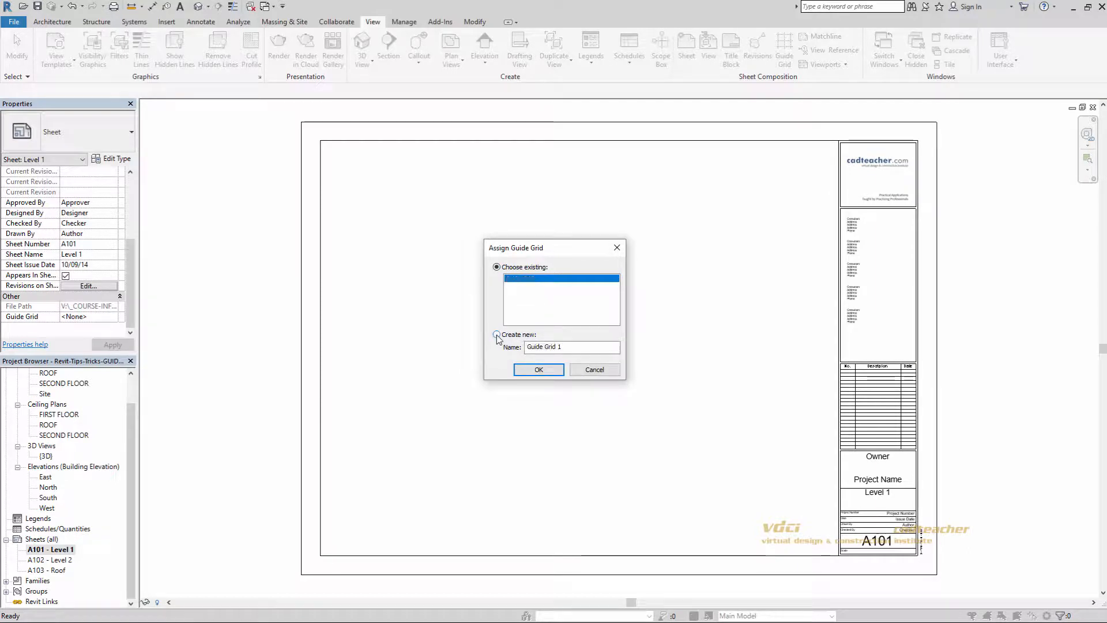
{"action": "left_click", "coordinate": [496, 334]}
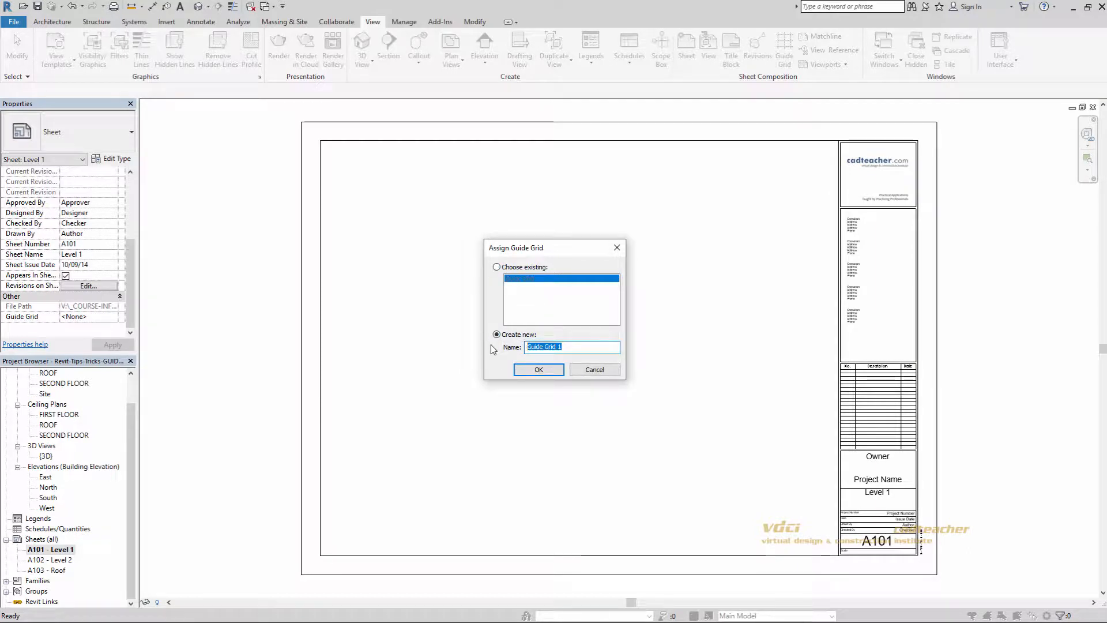
{"action": "type", "text": "PLAN VIEWS"}
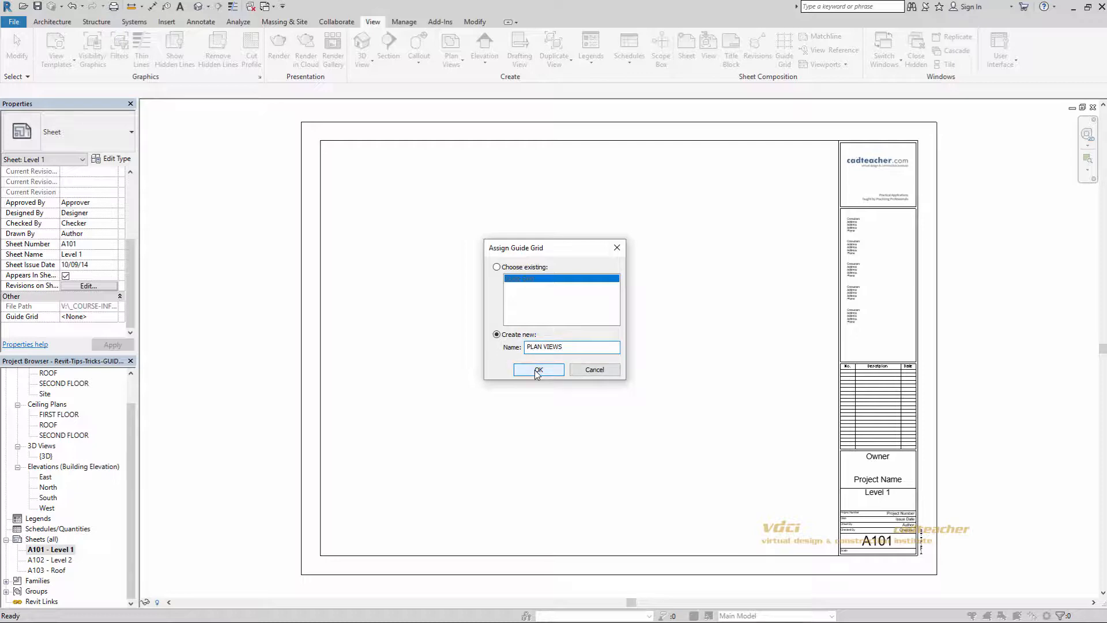
{"action": "left_click", "coordinate": [538, 369]}
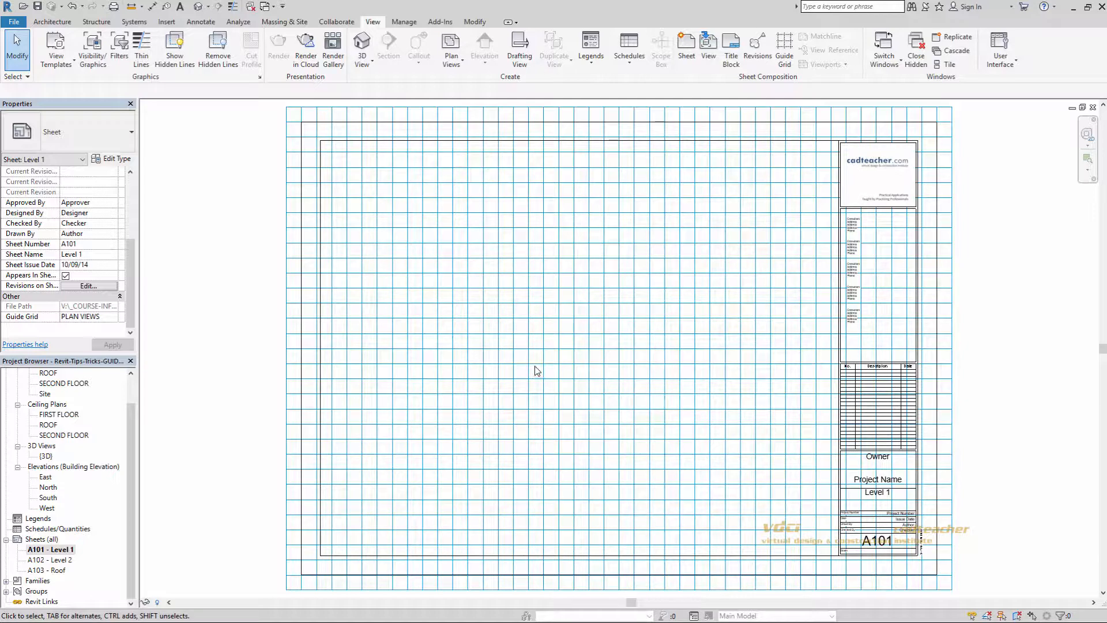
{"action": "mouse_move", "coordinate": [520, 363]}
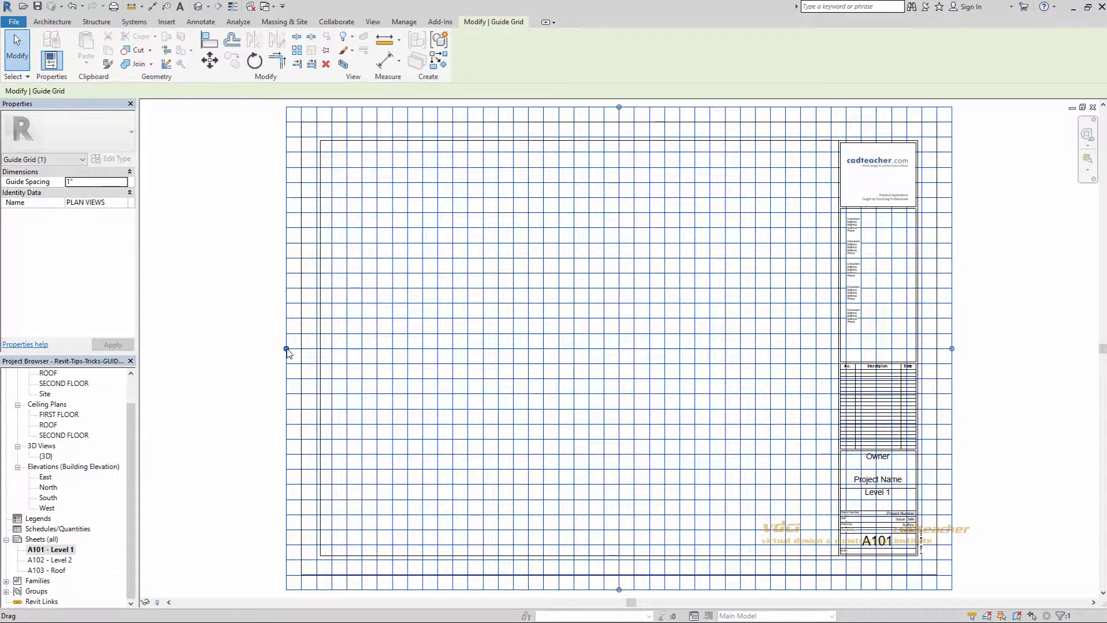
{"action": "mouse_move", "coordinate": [287, 350]}
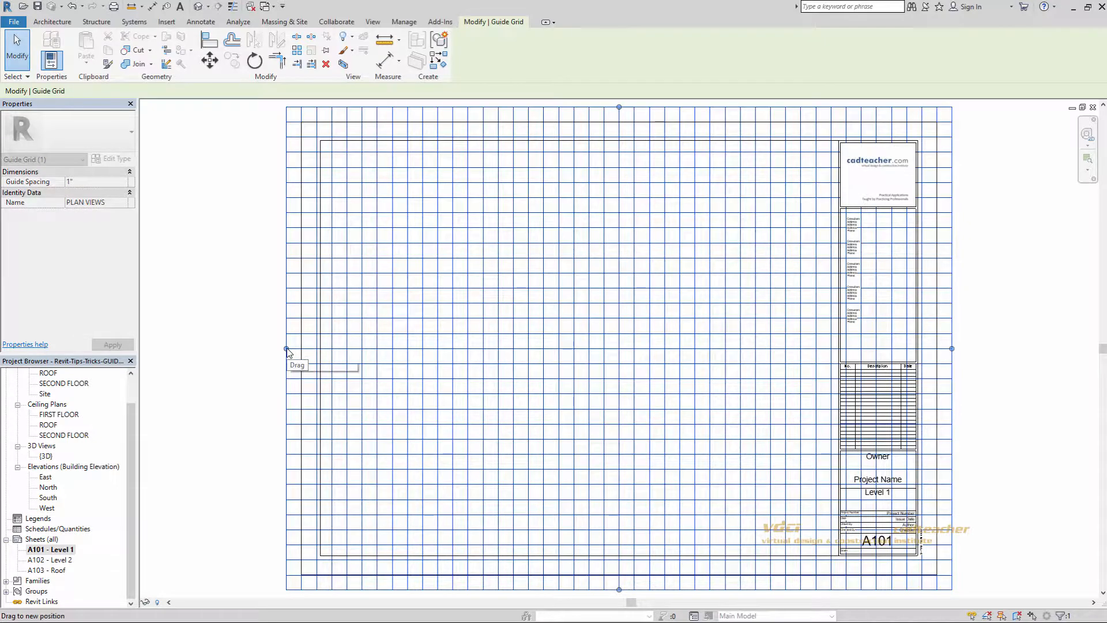
Step: Drag the guide grid's left, bottom and right edges inward toward the sheet centre
{"action": "left_click_drag", "start_coordinate": [289, 349], "coordinate": [527, 352]}
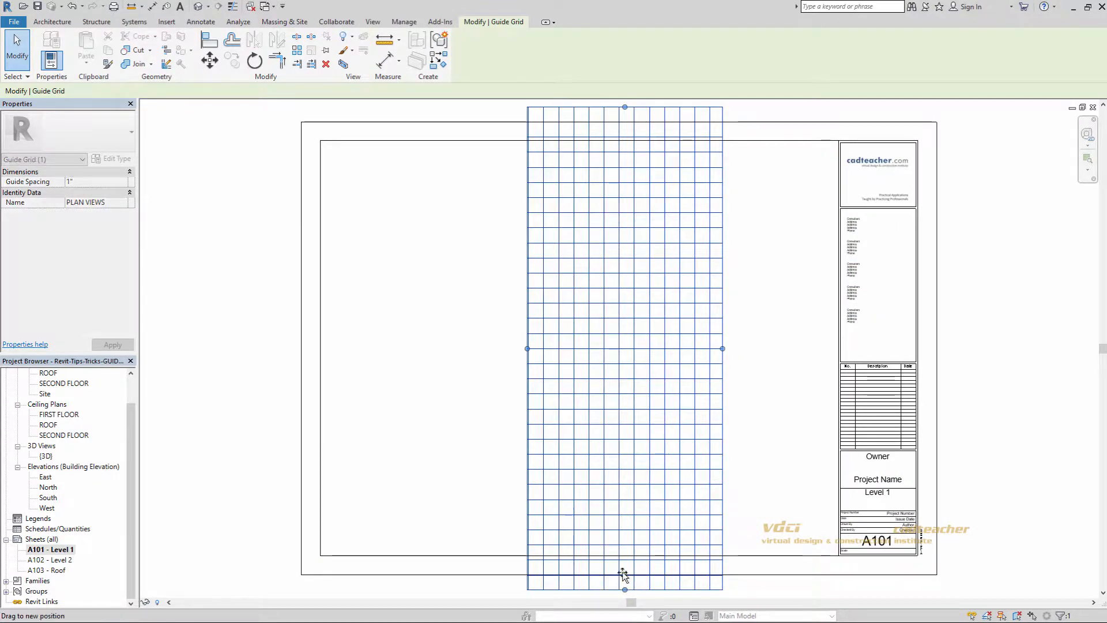
{"action": "left_click_drag", "start_coordinate": [624, 576], "coordinate": [624, 390]}
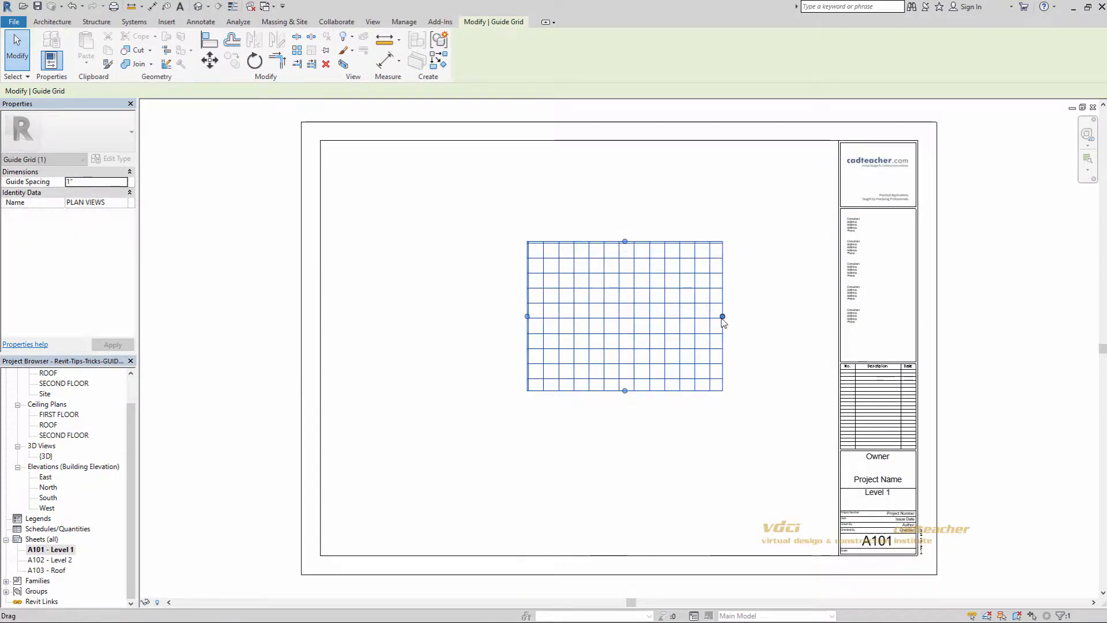
{"action": "left_click_drag", "start_coordinate": [722, 315], "coordinate": [634, 316]}
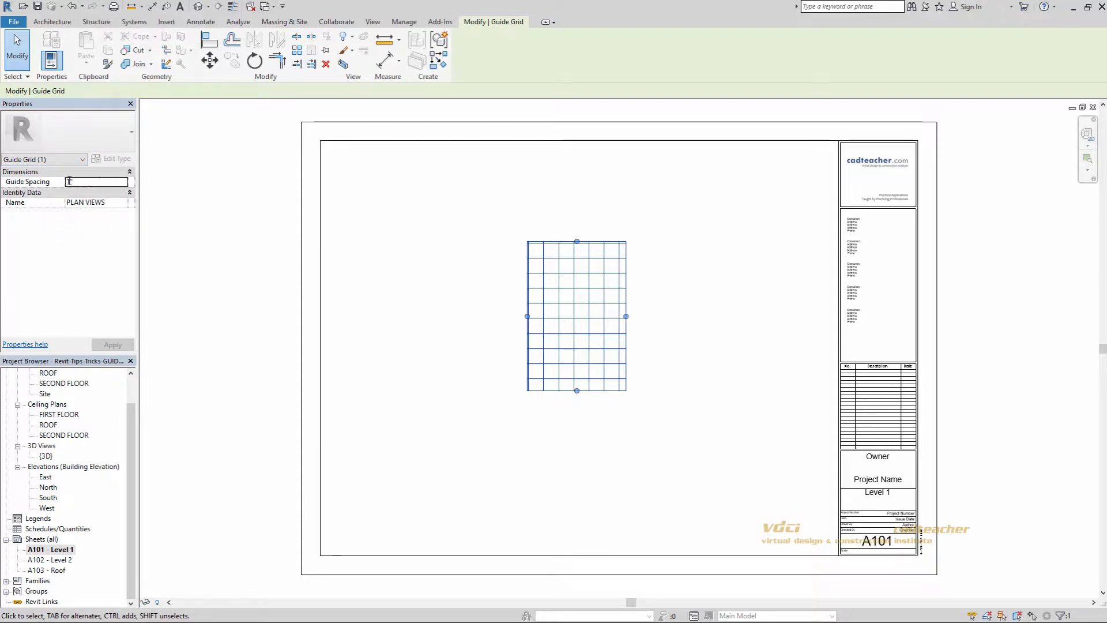
Step: Set the PLAN VIEWS Guide Spacing property to 2" and apply it
{"action": "type", "text": "2\""}
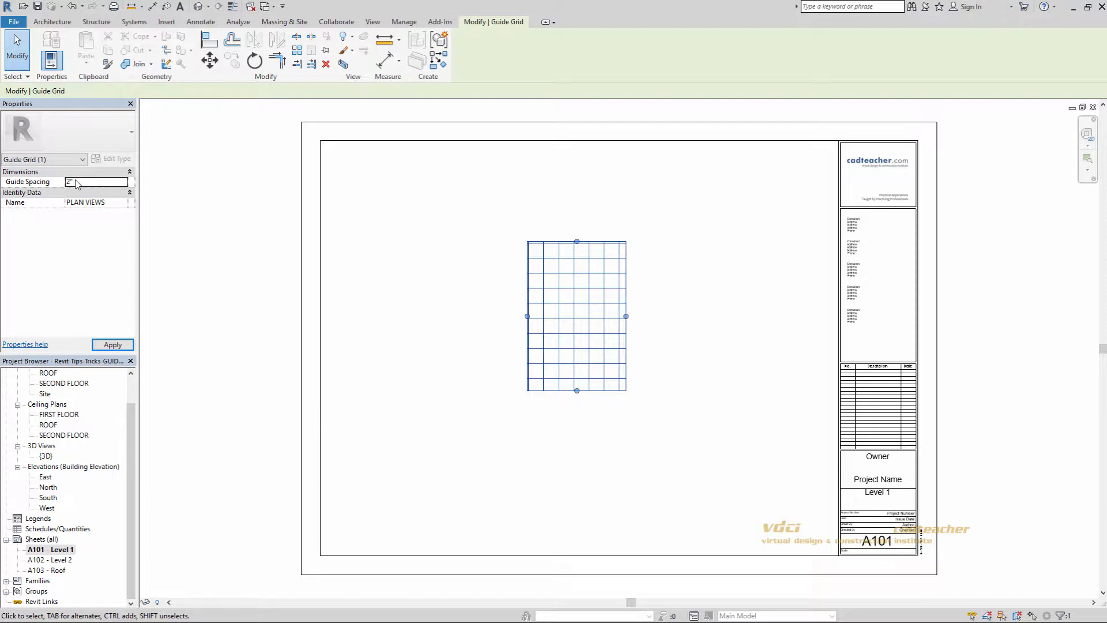
{"action": "left_click", "coordinate": [112, 344]}
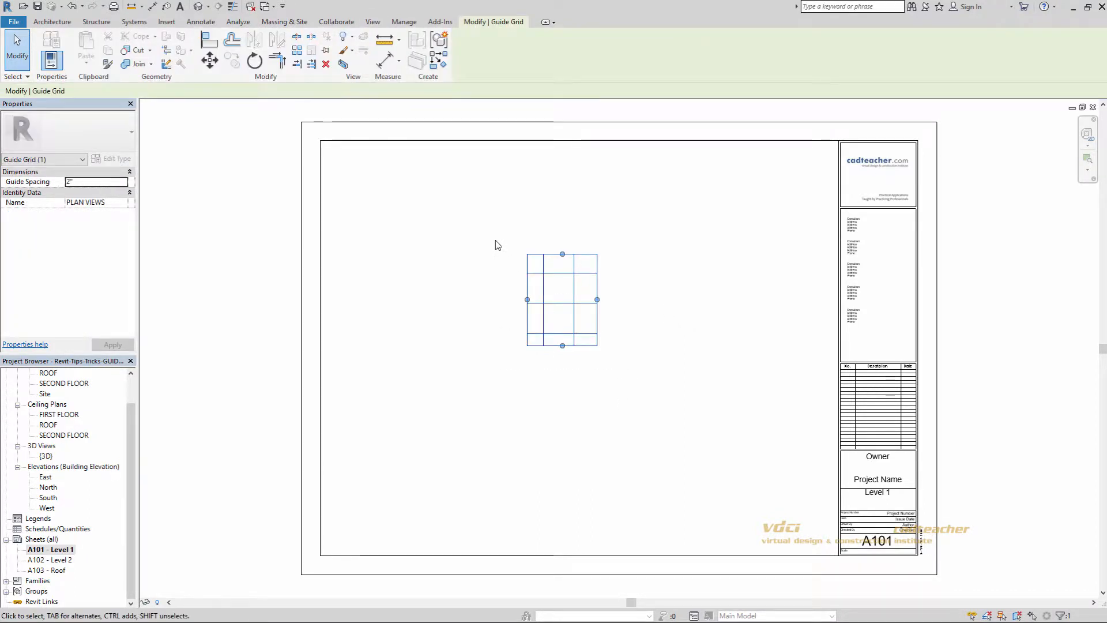
Step: Move the PLAN VIEWS guide grid a short distance to the right
{"action": "left_click", "coordinate": [209, 59]}
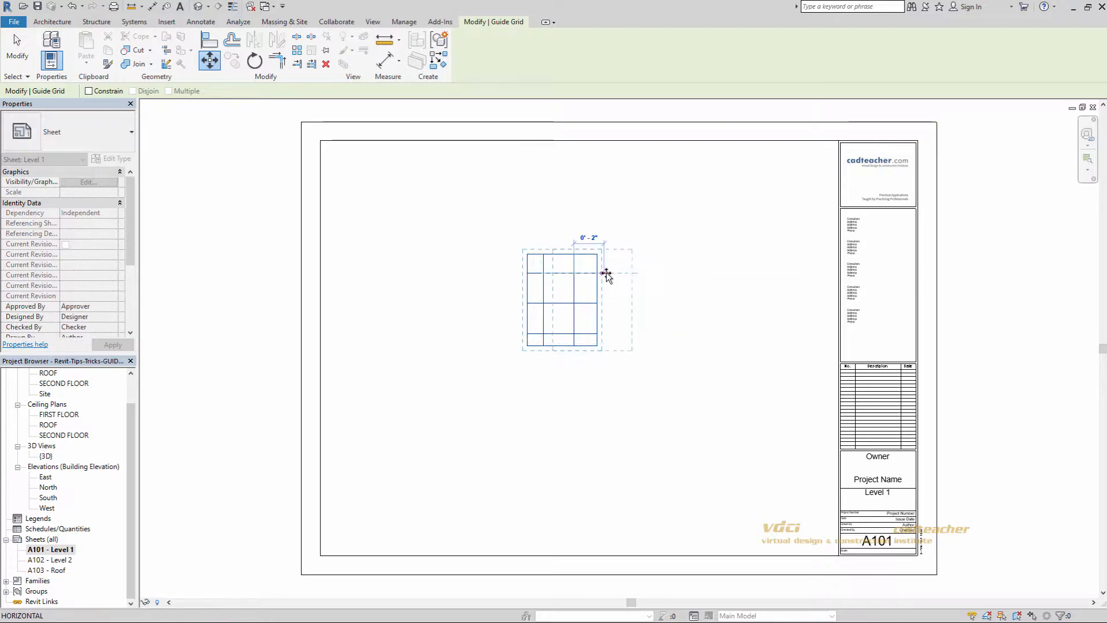
{"action": "left_click_drag", "start_coordinate": [605, 274], "coordinate": [611, 274]}
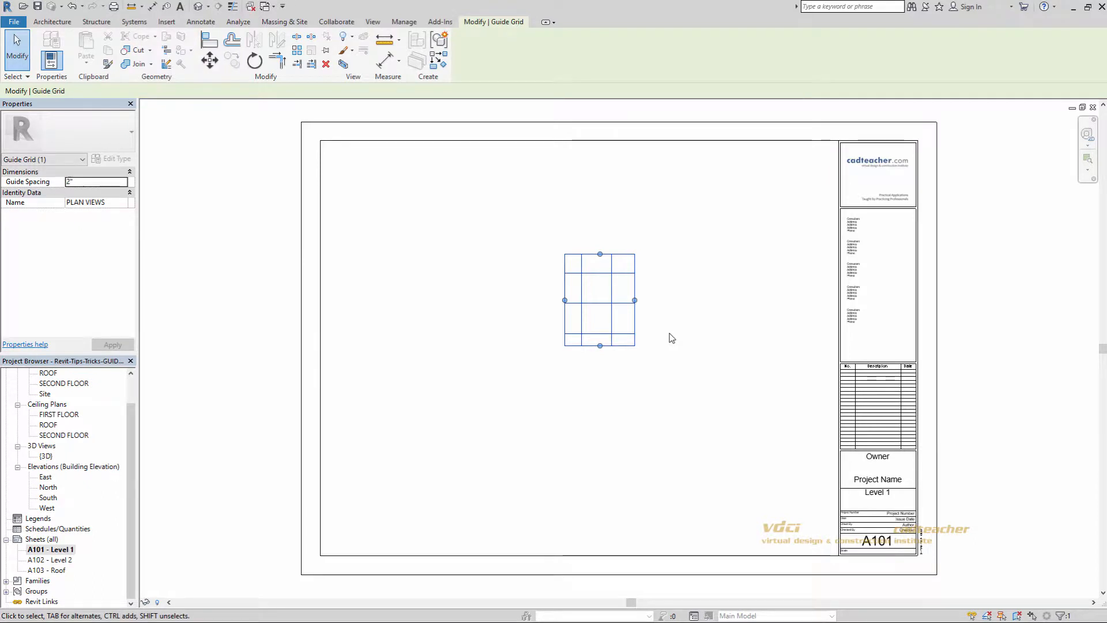
{"action": "mouse_move", "coordinate": [670, 333]}
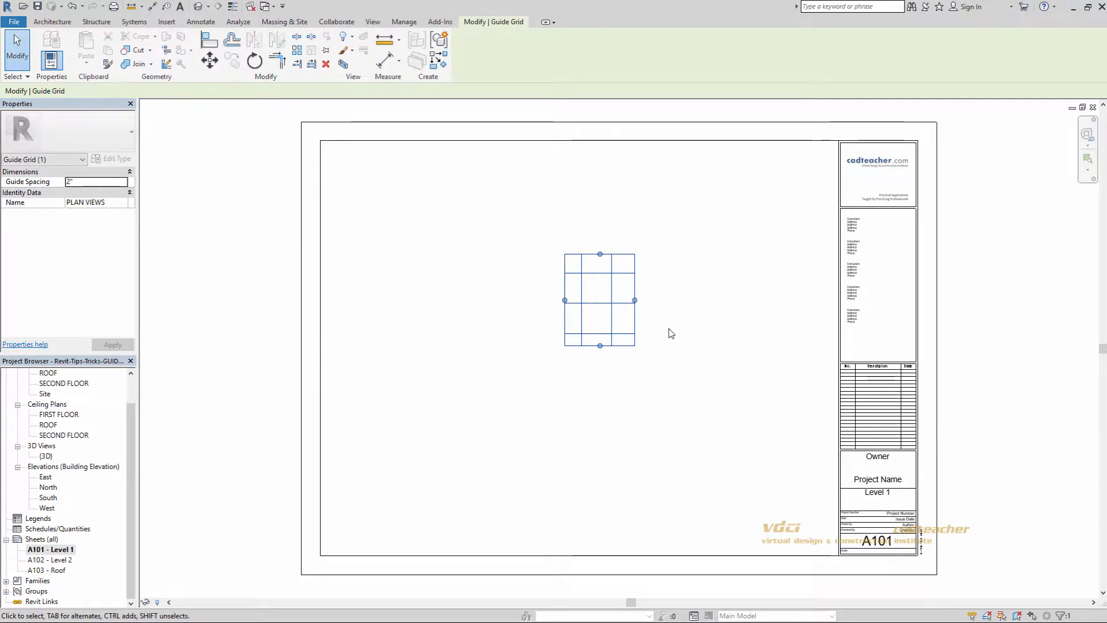
{"action": "left_click", "coordinate": [670, 333]}
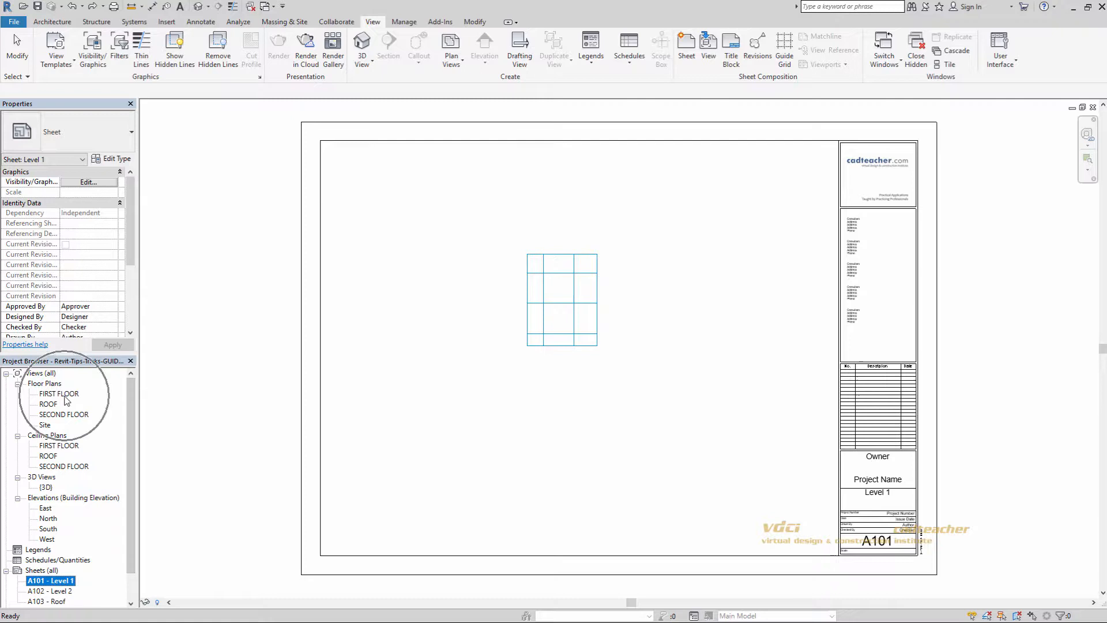
Step: Place the FIRST FLOOR plan viewport on A101 and reposition it onto the guide grid
{"action": "left_click", "coordinate": [59, 393]}
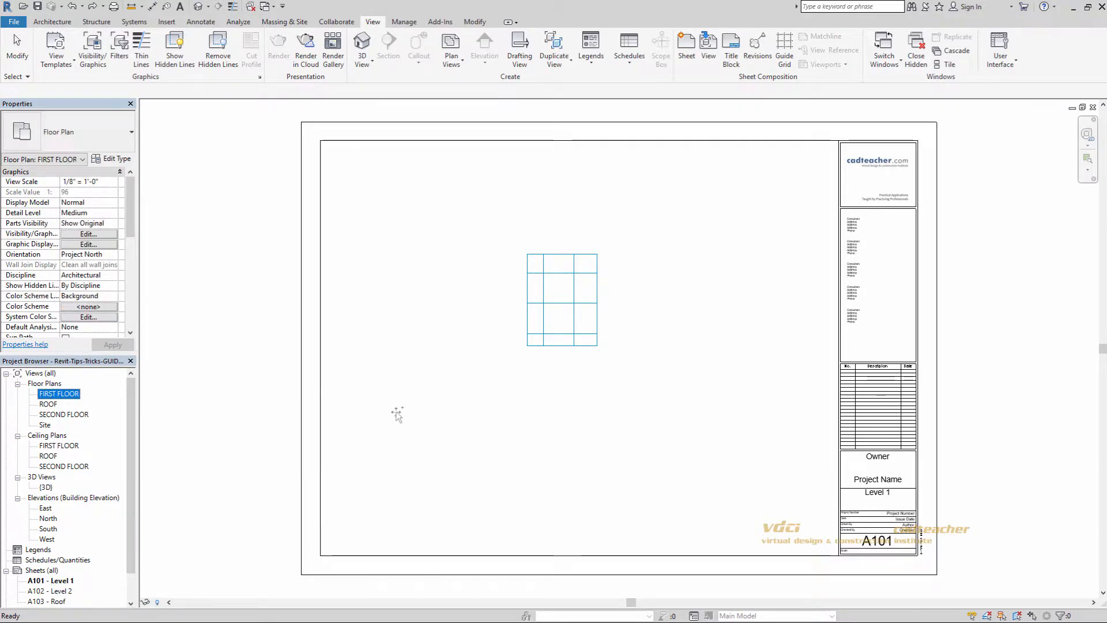
{"action": "left_click", "coordinate": [561, 299]}
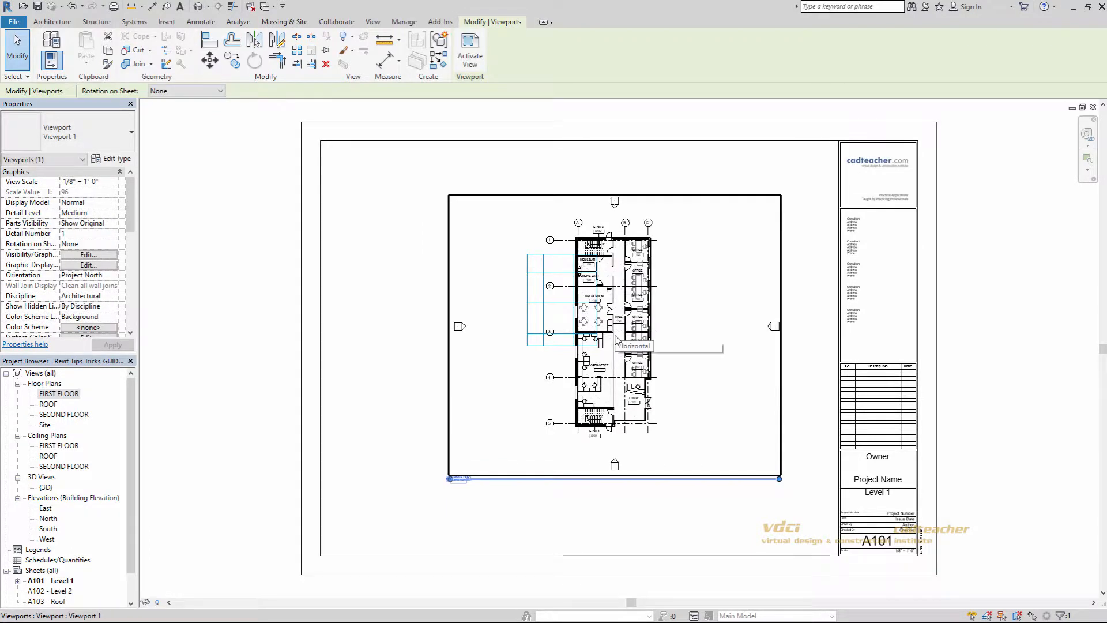
{"action": "mouse_move", "coordinate": [614, 339]}
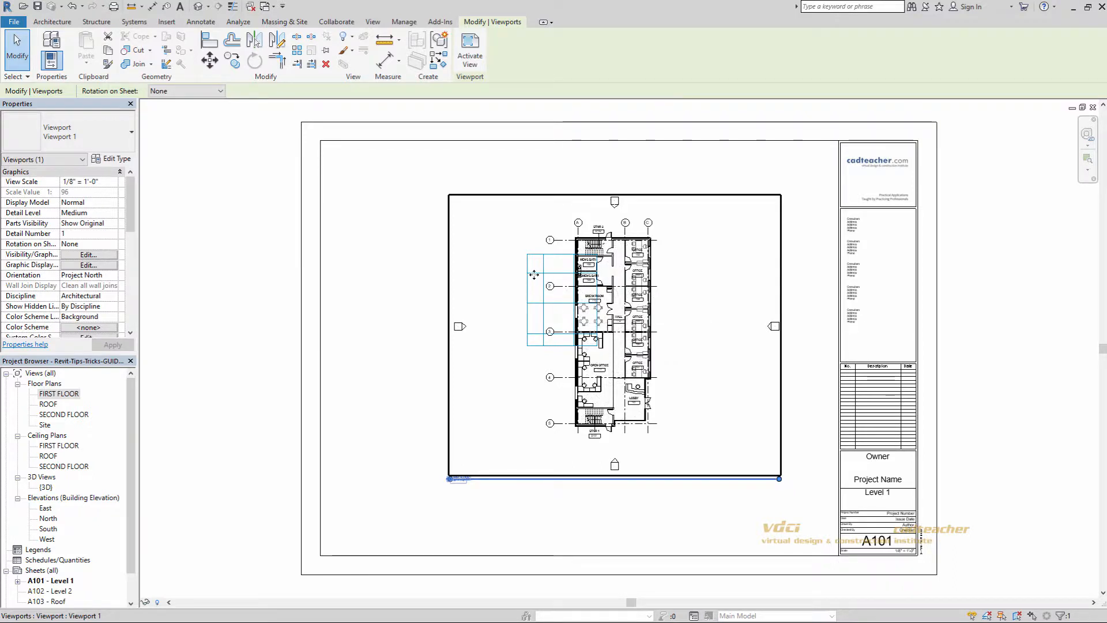
{"action": "mouse_move", "coordinate": [661, 311]}
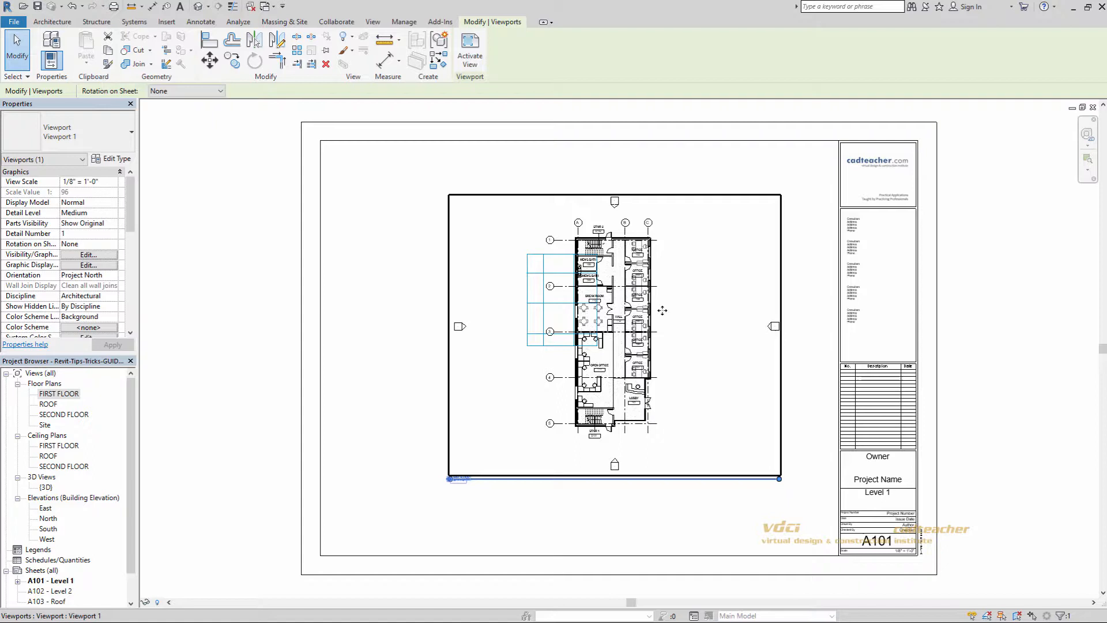
{"action": "mouse_move", "coordinate": [759, 417]}
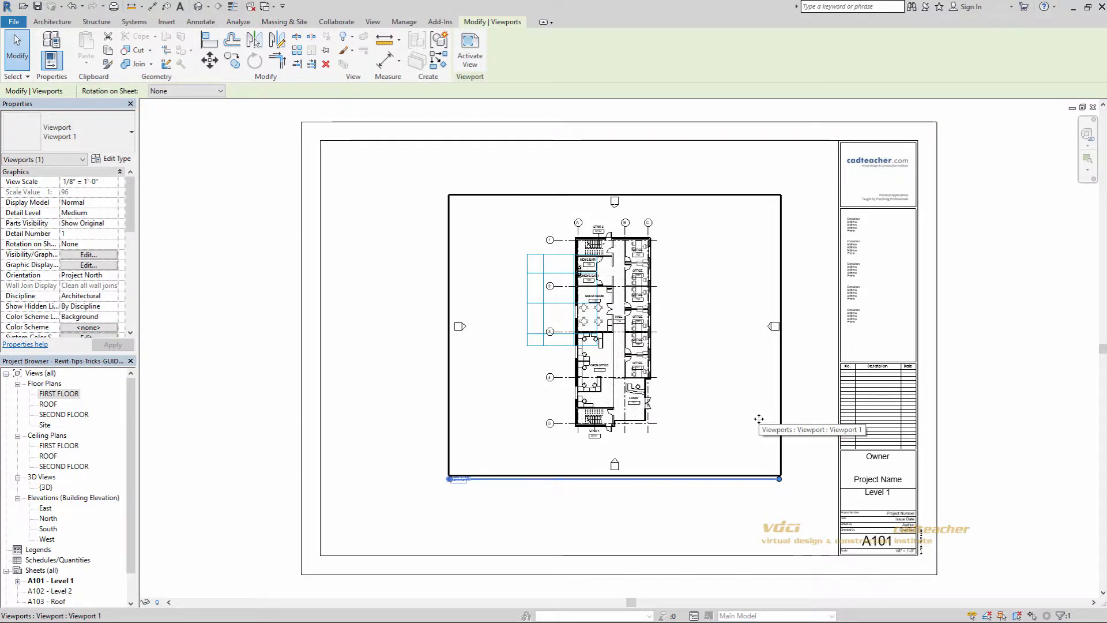
{"action": "left_click", "coordinate": [210, 60]}
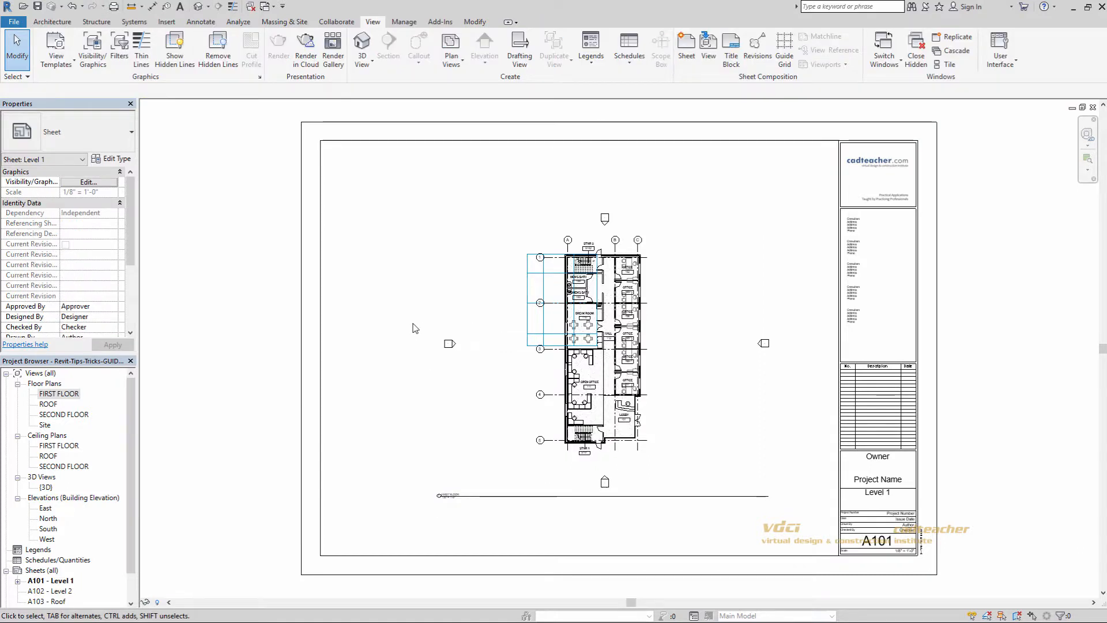
{"action": "mouse_move", "coordinate": [379, 334]}
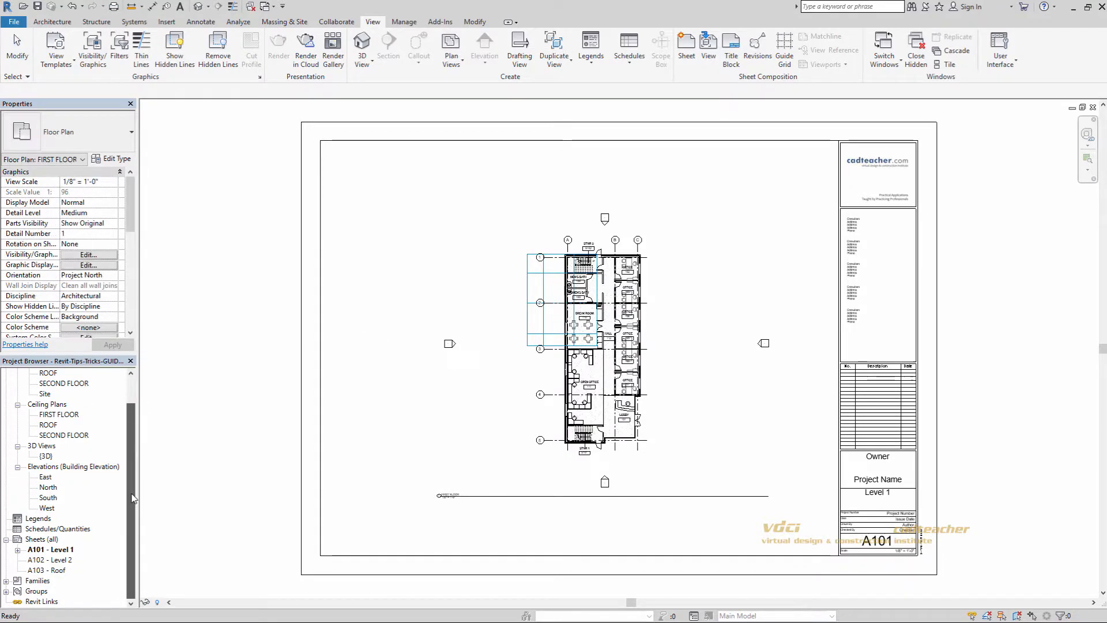
Step: Open sheet A102 - Level 2 and set its Guide Grid property to PLAN VIEWS
{"action": "left_click", "coordinate": [50, 560]}
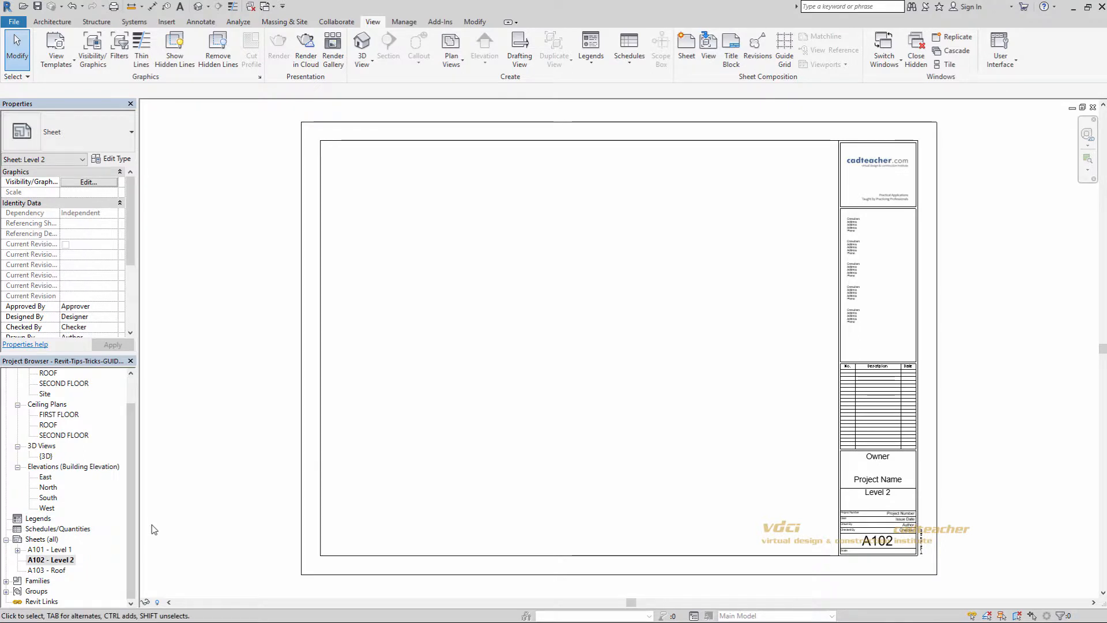
{"action": "mouse_move", "coordinate": [179, 451]}
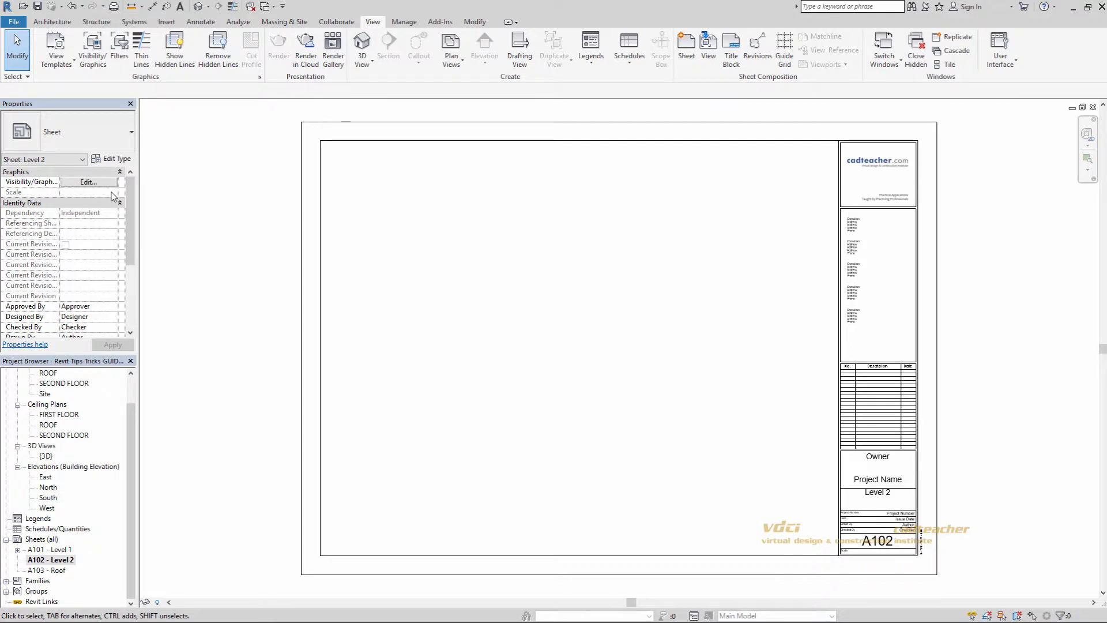
{"action": "scroll", "scroll_direction": "down", "scroll_amount": 3}
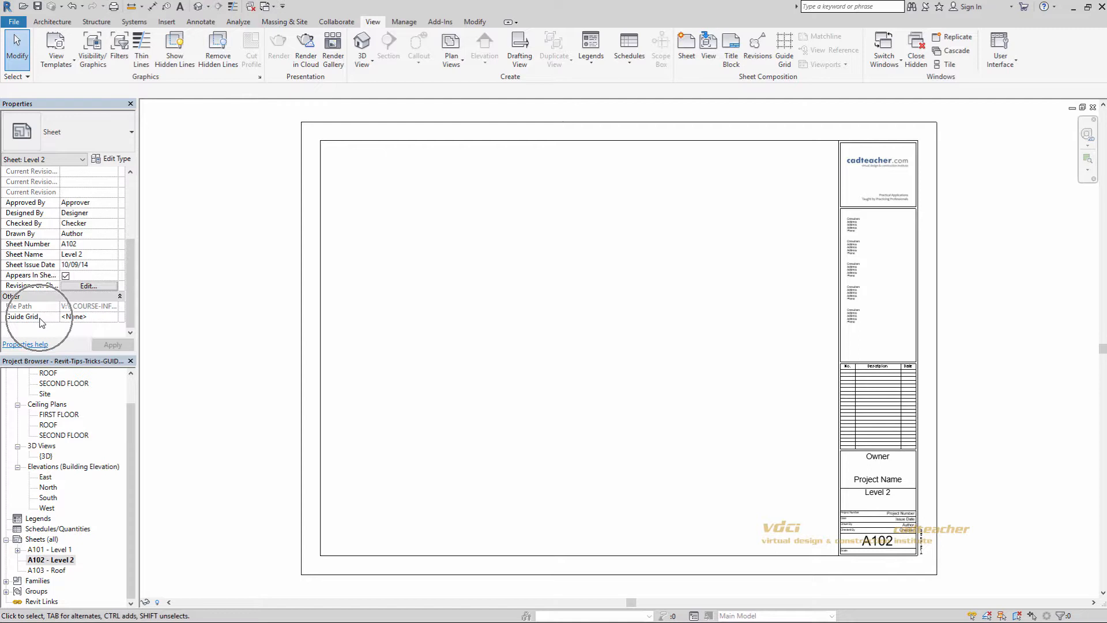
{"action": "left_click", "coordinate": [75, 316]}
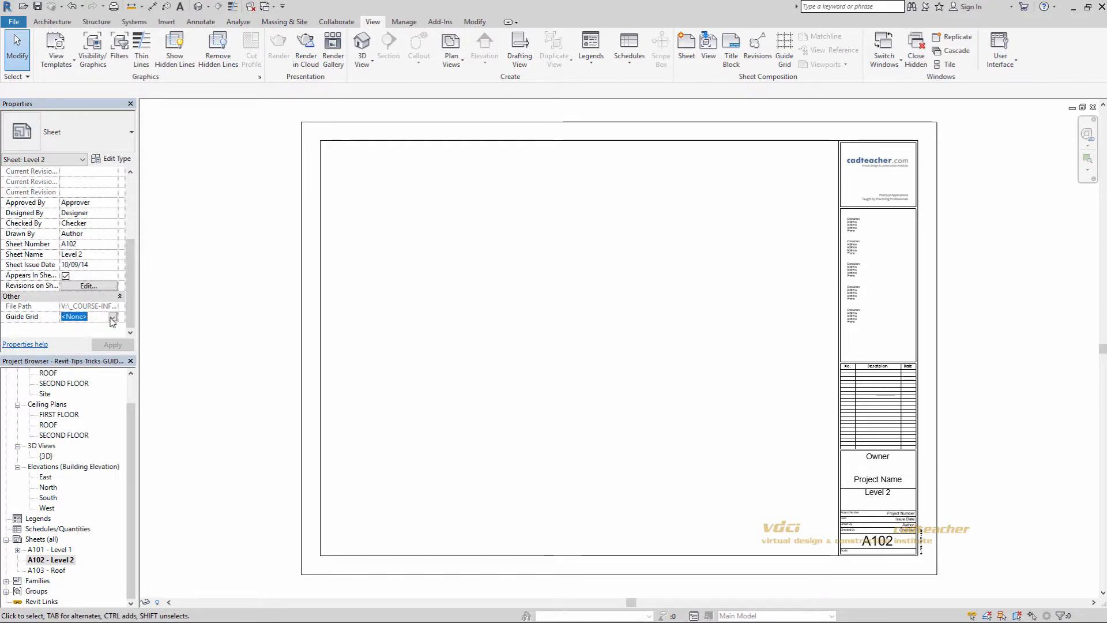
{"action": "left_click", "coordinate": [112, 317]}
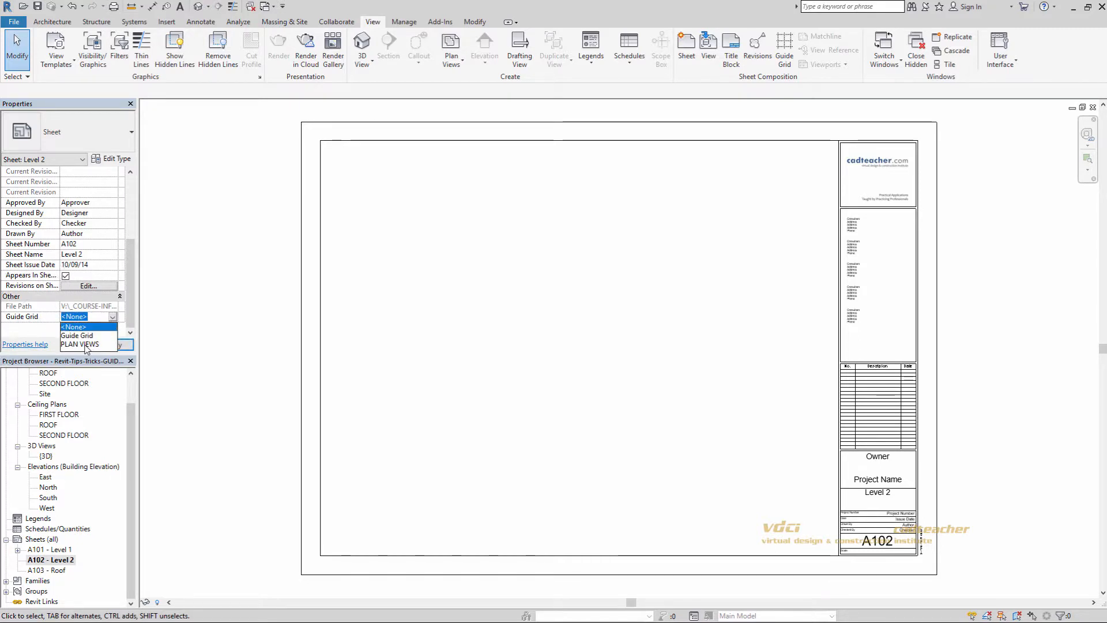
{"action": "left_click", "coordinate": [74, 327]}
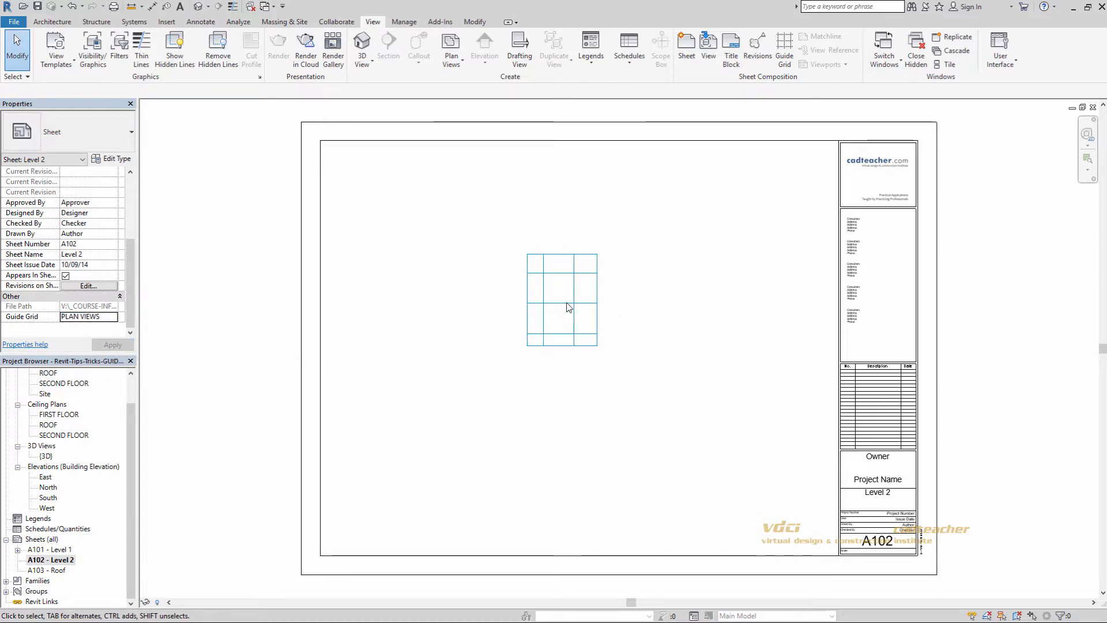
{"action": "mouse_move", "coordinate": [182, 398]}
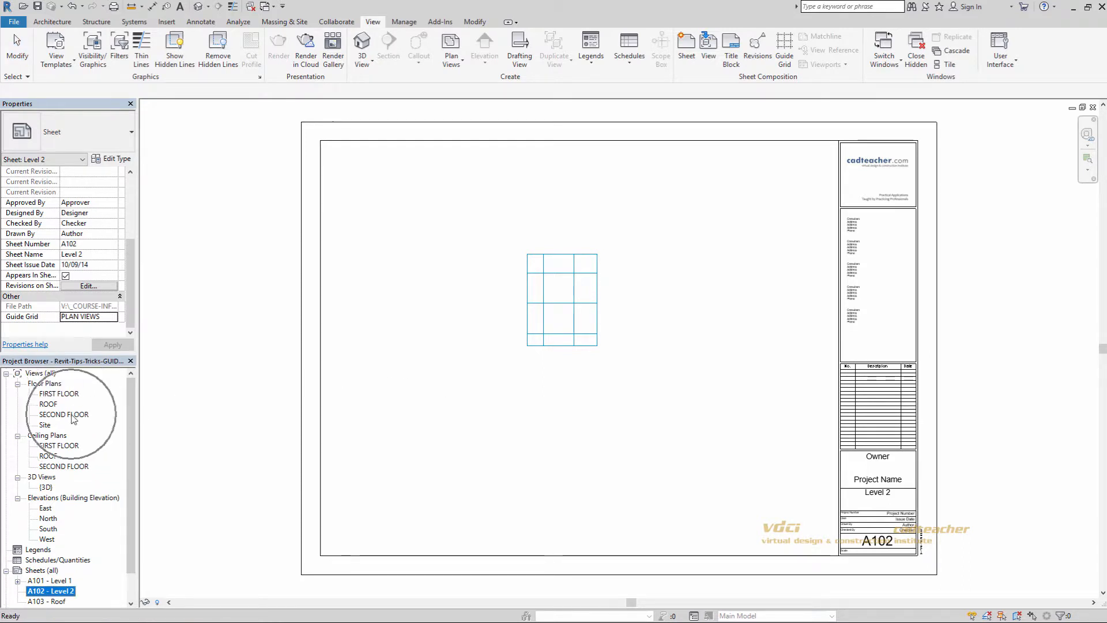
Step: Place the SECOND FLOOR plan on sheet A102, then open sheet A103 - Roof
{"action": "left_click", "coordinate": [63, 415]}
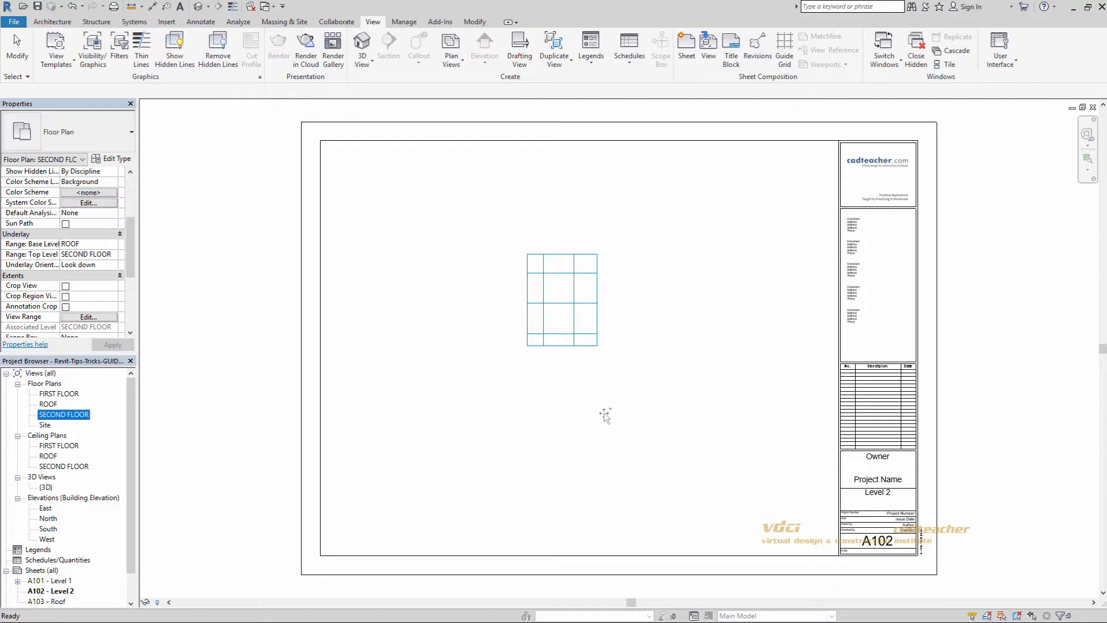
{"action": "left_click", "coordinate": [562, 299]}
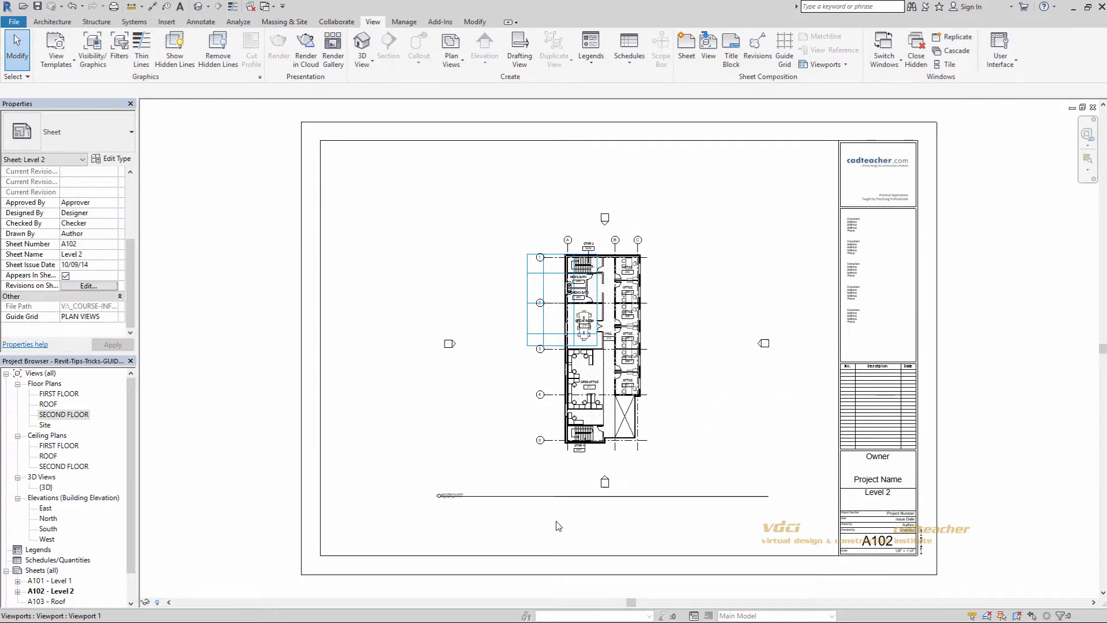
{"action": "scroll", "scroll_direction": "down", "scroll_amount": 3}
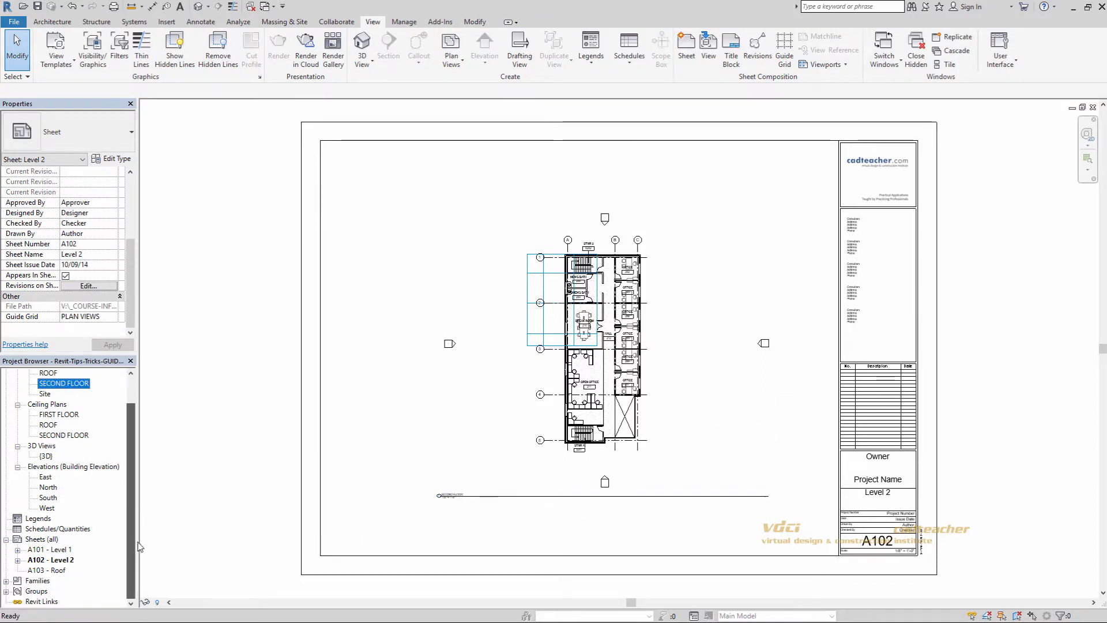
{"action": "double_click", "coordinate": [46, 570]}
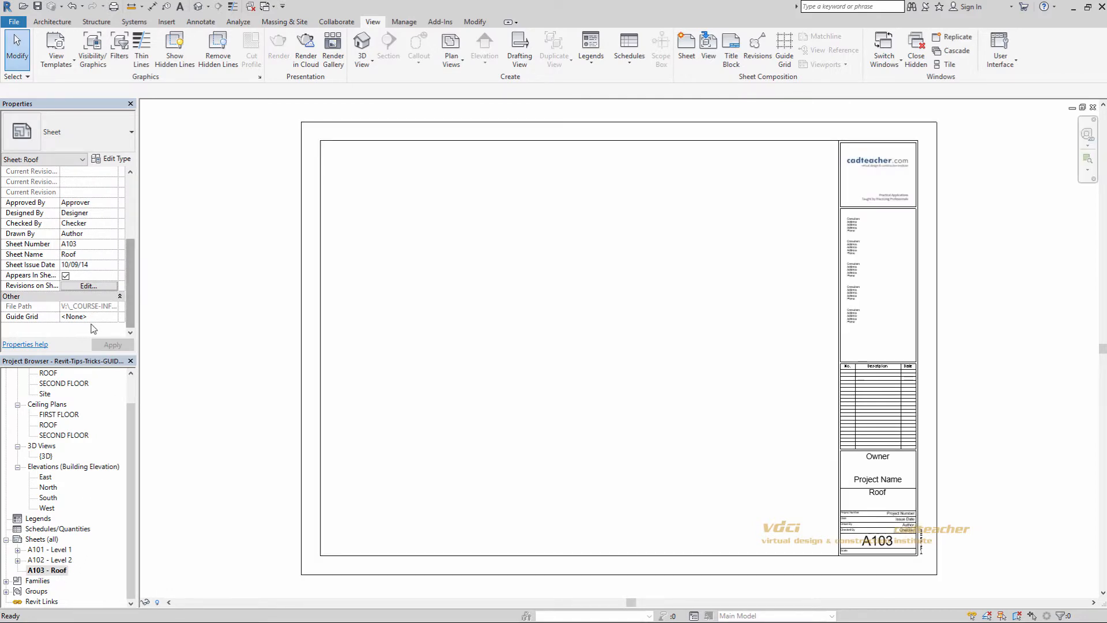
Step: Set sheet A103's Guide Grid property to PLAN VIEWS and apply
{"action": "left_click", "coordinate": [75, 316]}
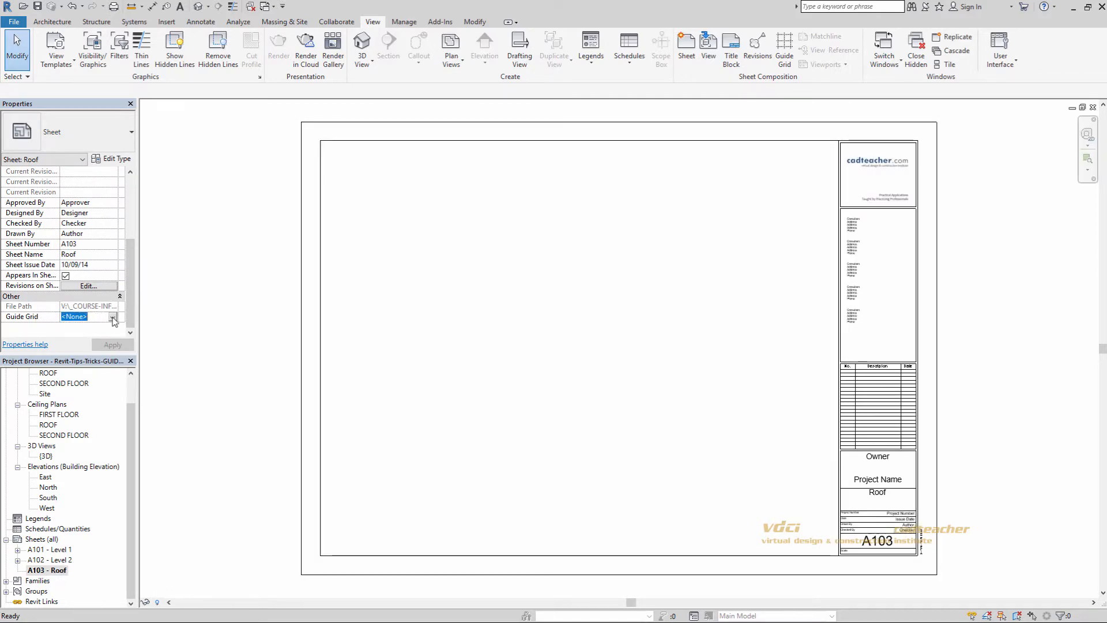
{"action": "left_click", "coordinate": [88, 317]}
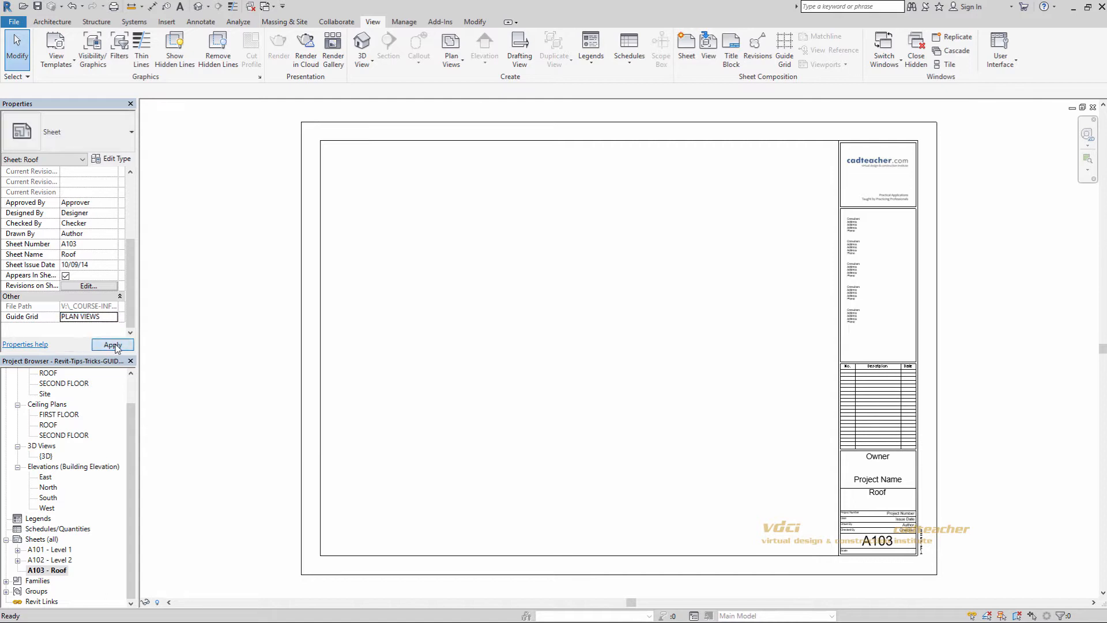
{"action": "left_click", "coordinate": [112, 346]}
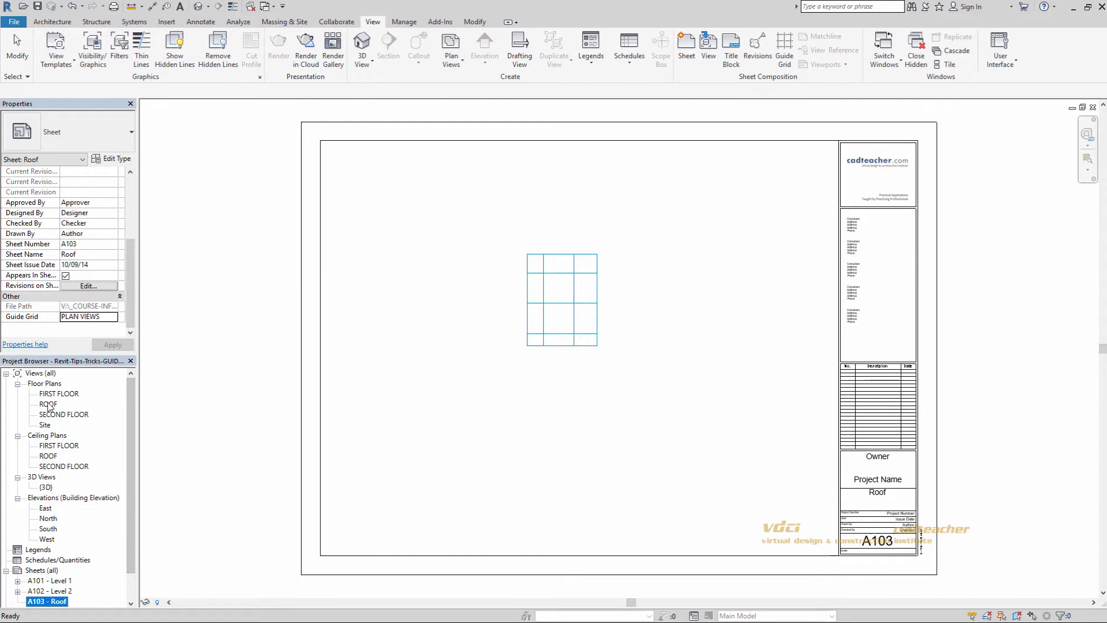
Step: Place the ROOF plan on A103, snap it to the guide grid, then return to A101
{"action": "left_click", "coordinate": [48, 403]}
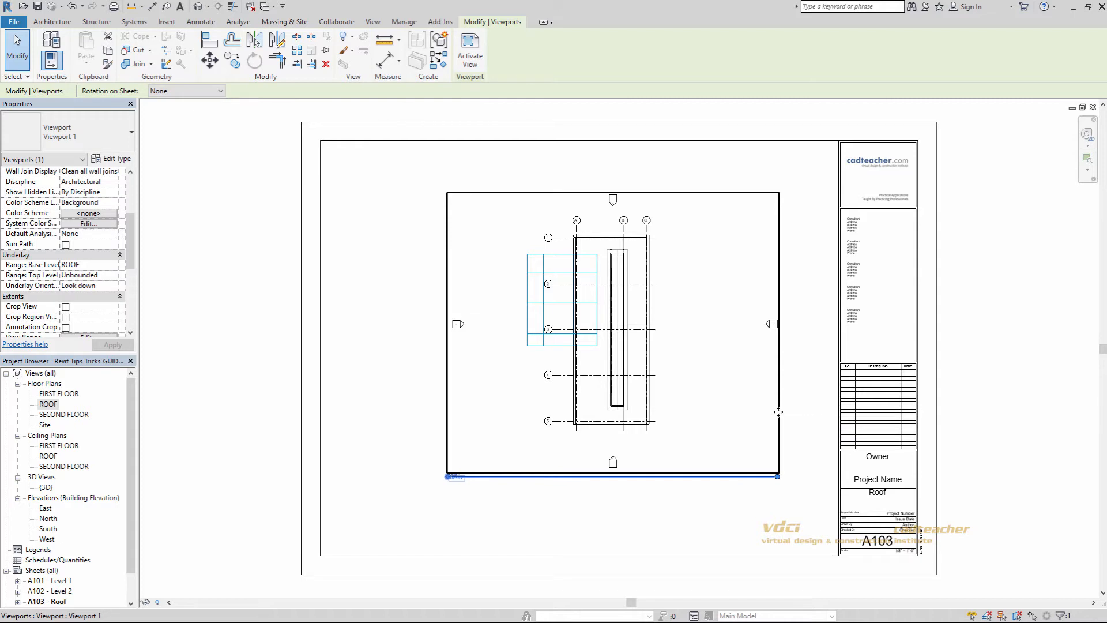
{"action": "left_click", "coordinate": [209, 60]}
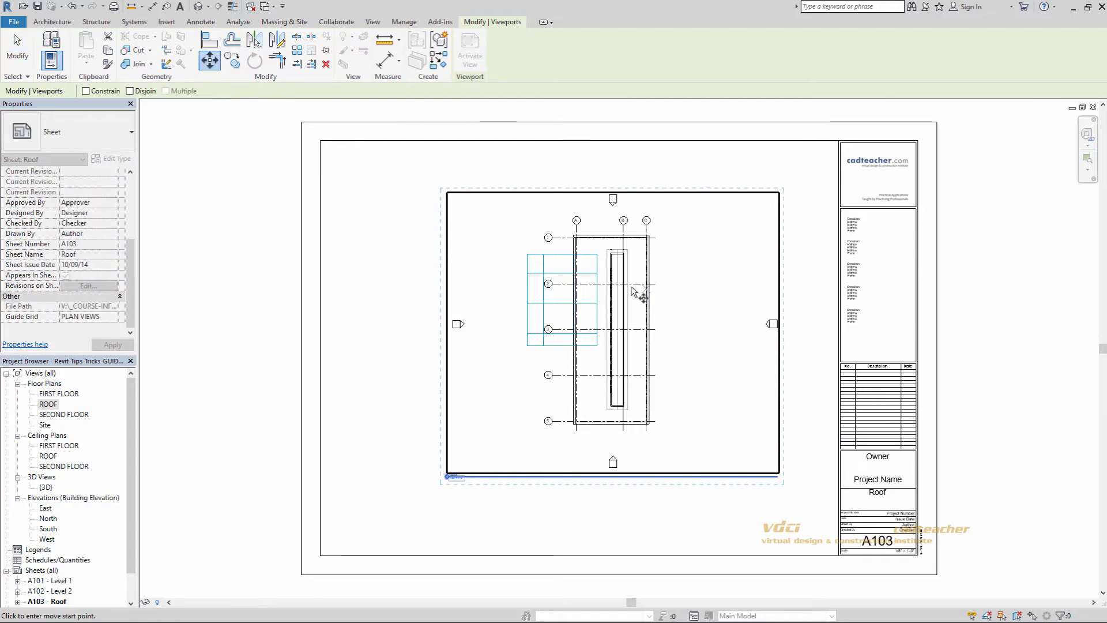
{"action": "left_click", "coordinate": [642, 293]}
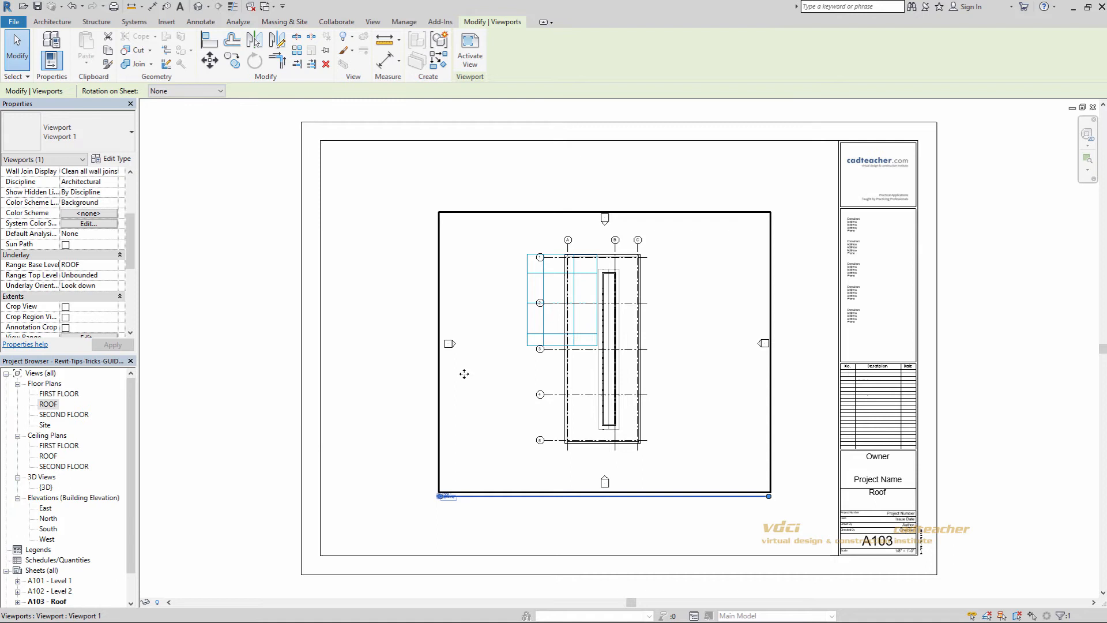
{"action": "left_click", "coordinate": [375, 386]}
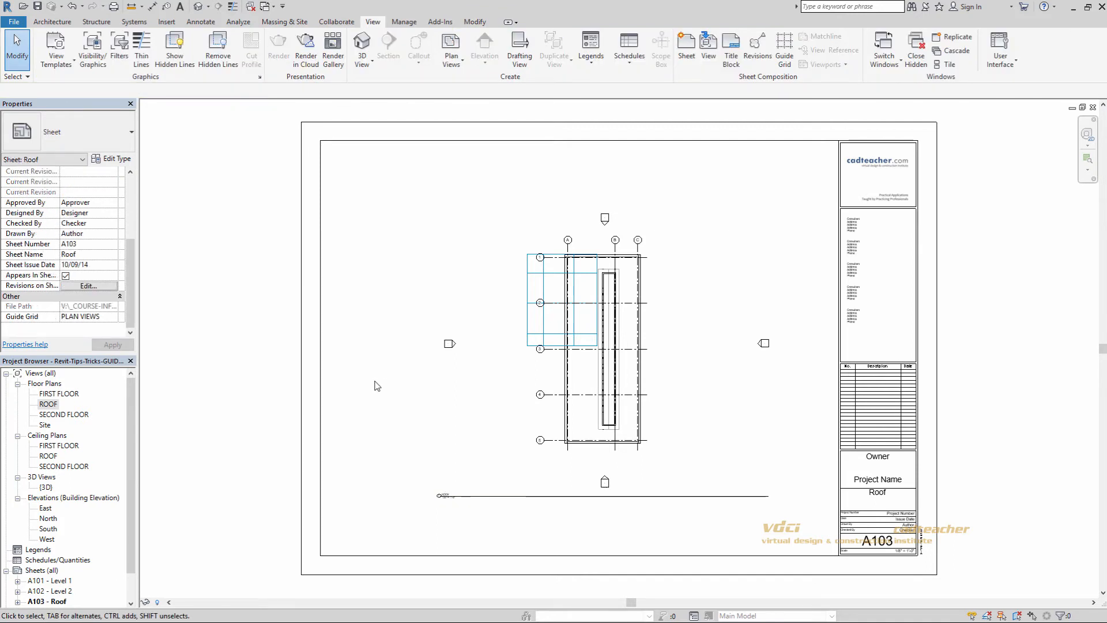
{"action": "left_click", "coordinate": [47, 403]}
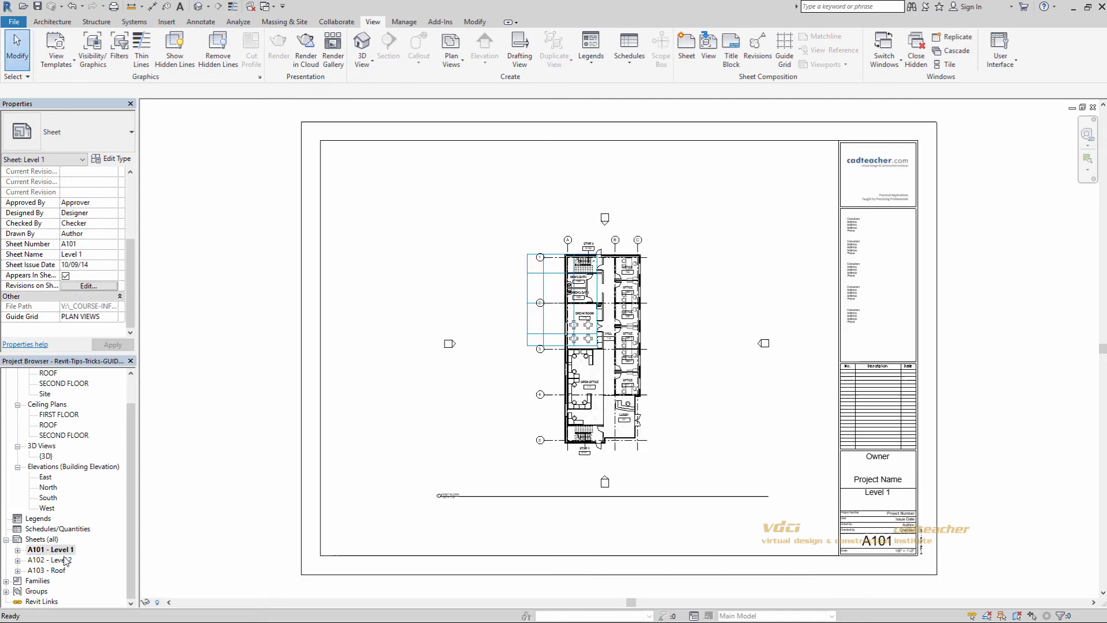
{"action": "double_click", "coordinate": [50, 560]}
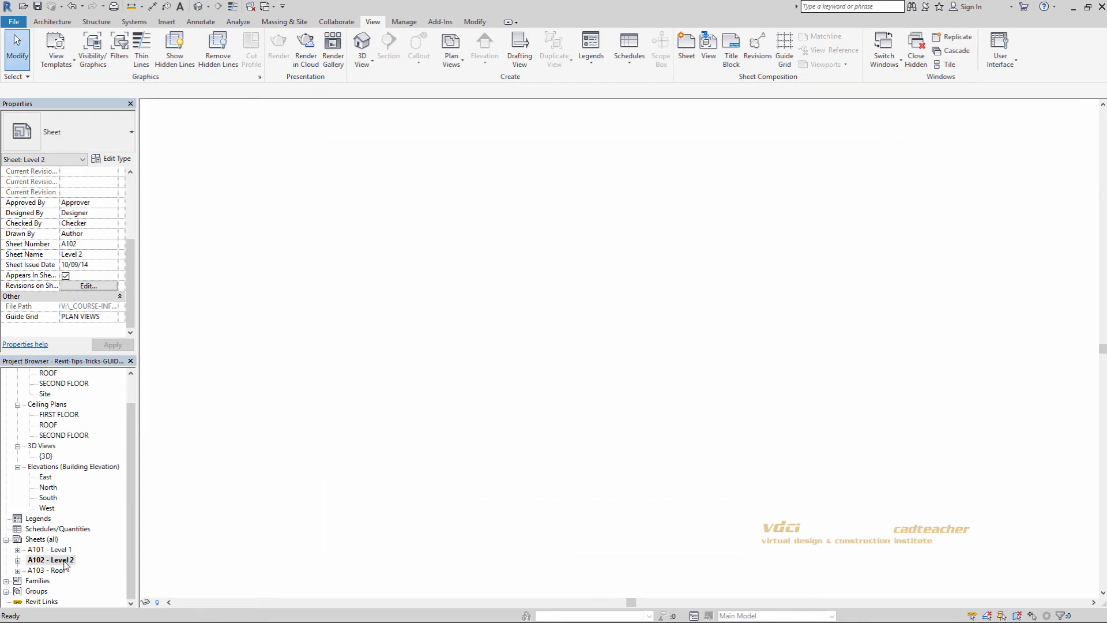
{"action": "double_click", "coordinate": [50, 570]}
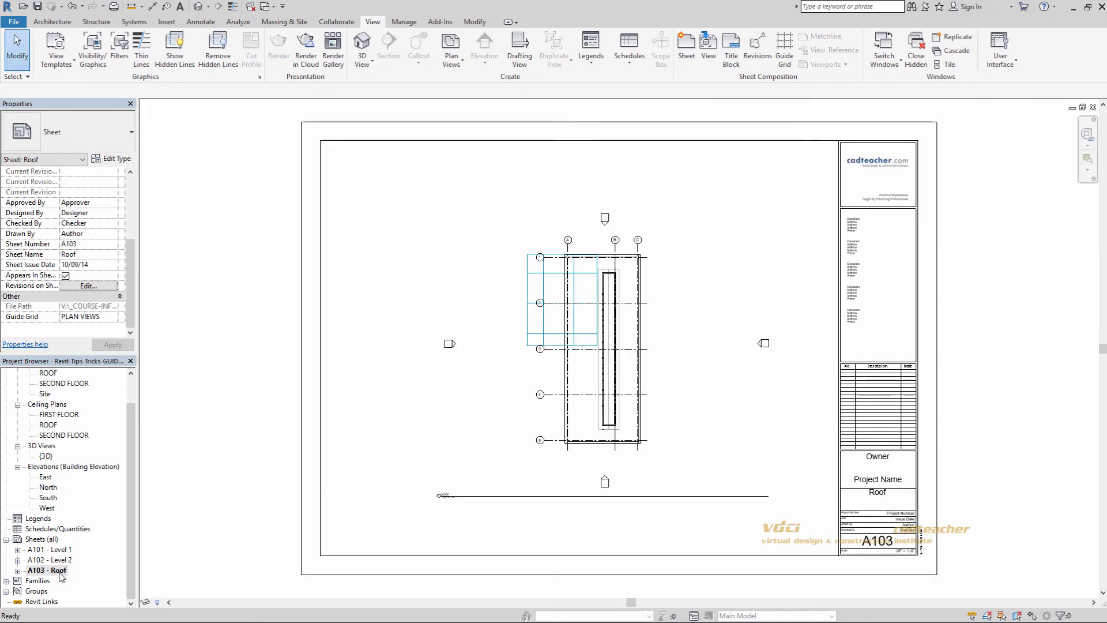
{"action": "mouse_move", "coordinate": [82, 572]}
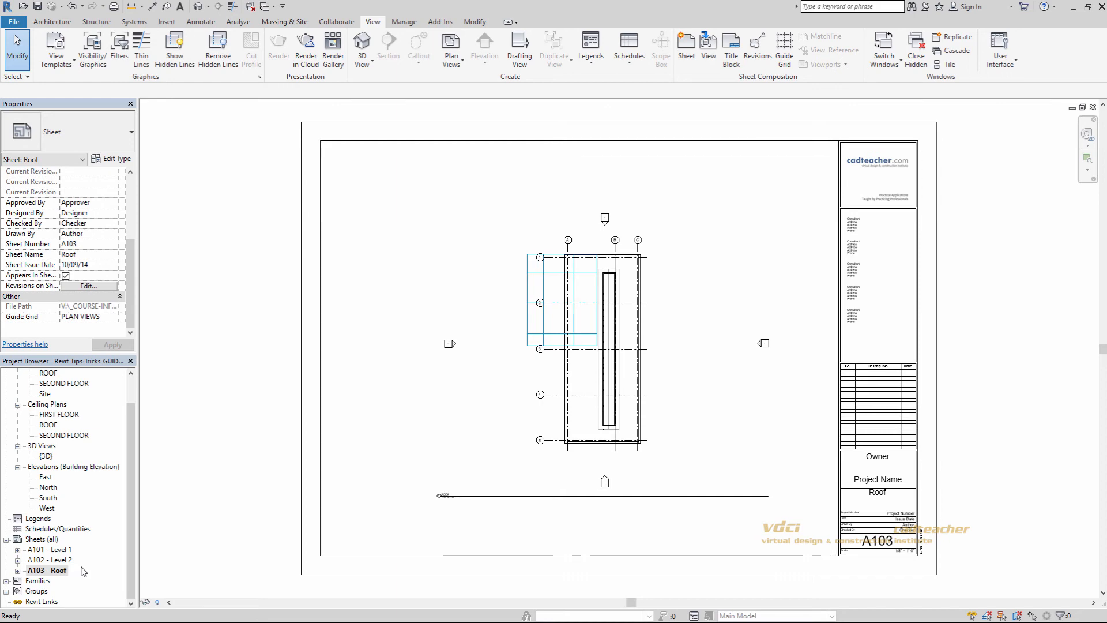